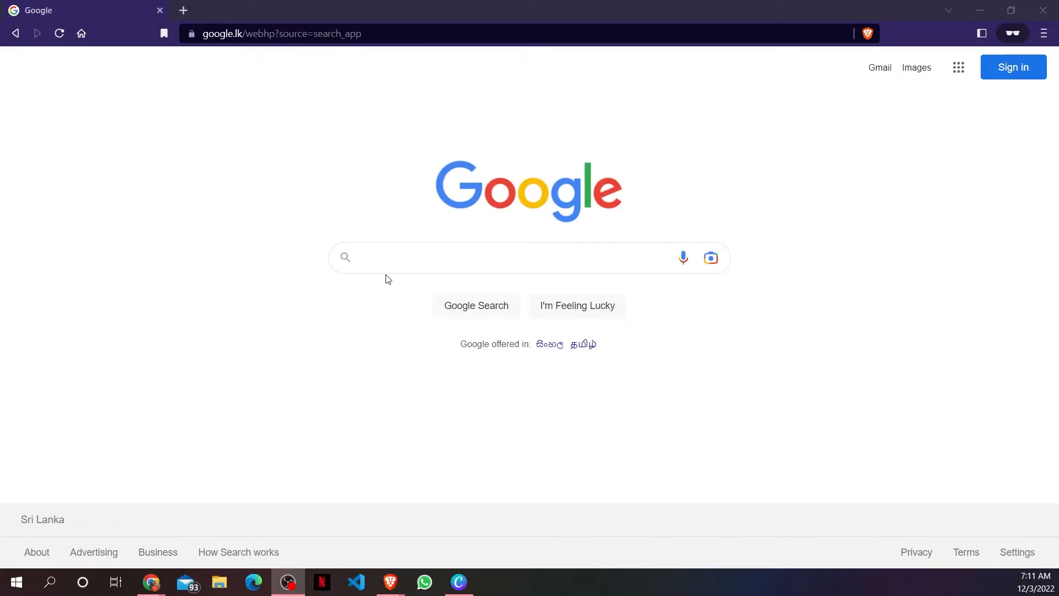
# - Search Google for 'wokwi' and open the Wokwi Online Arduino and ESP32 Simulator result
pyautogui.write('wokwi')
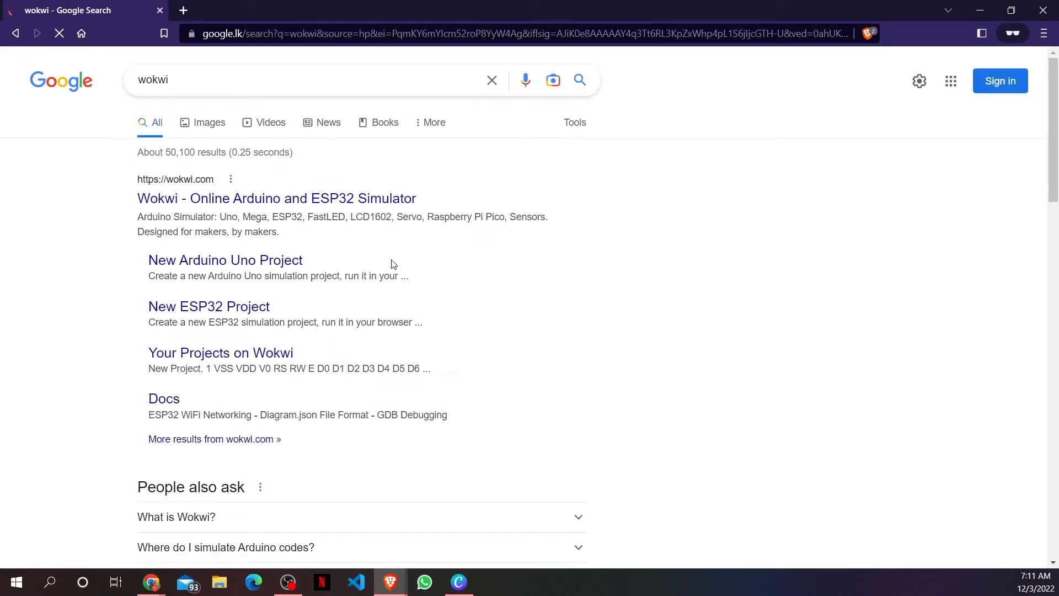
pyautogui.moveTo(369, 212)
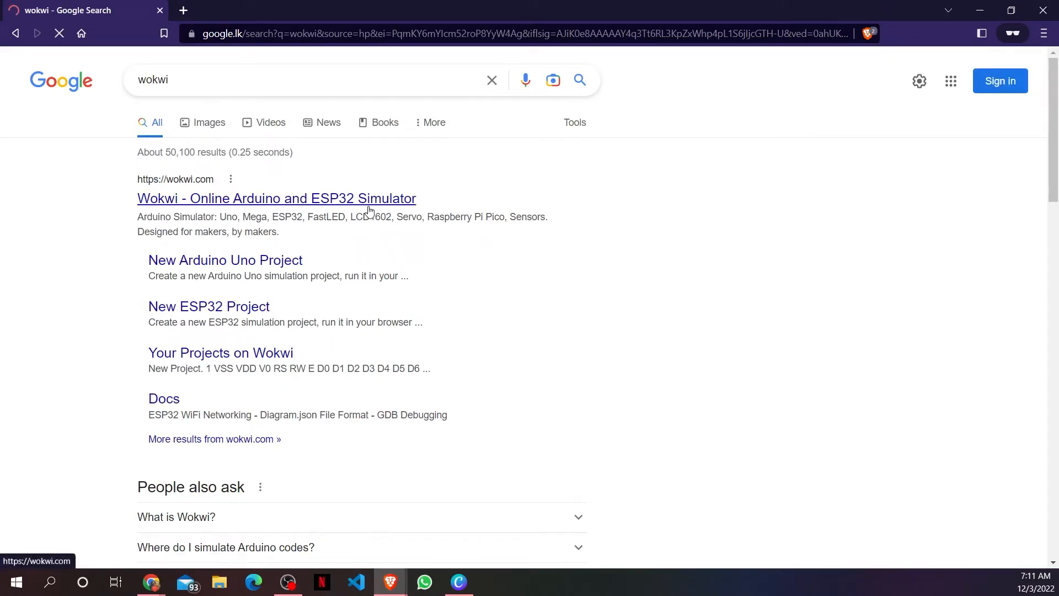
pyautogui.click(276, 198)
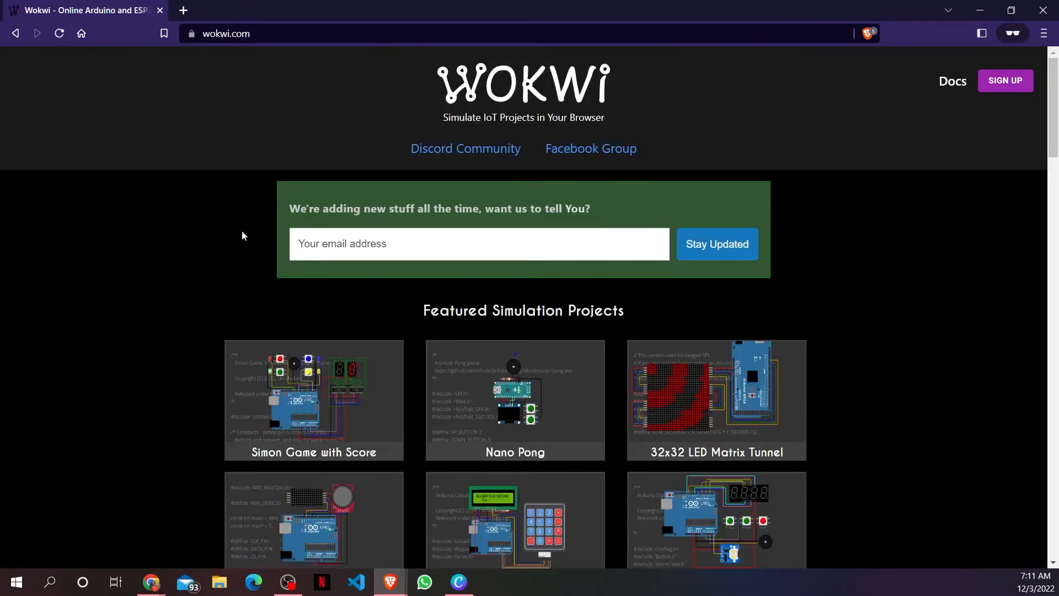
pyautogui.scroll(-3)
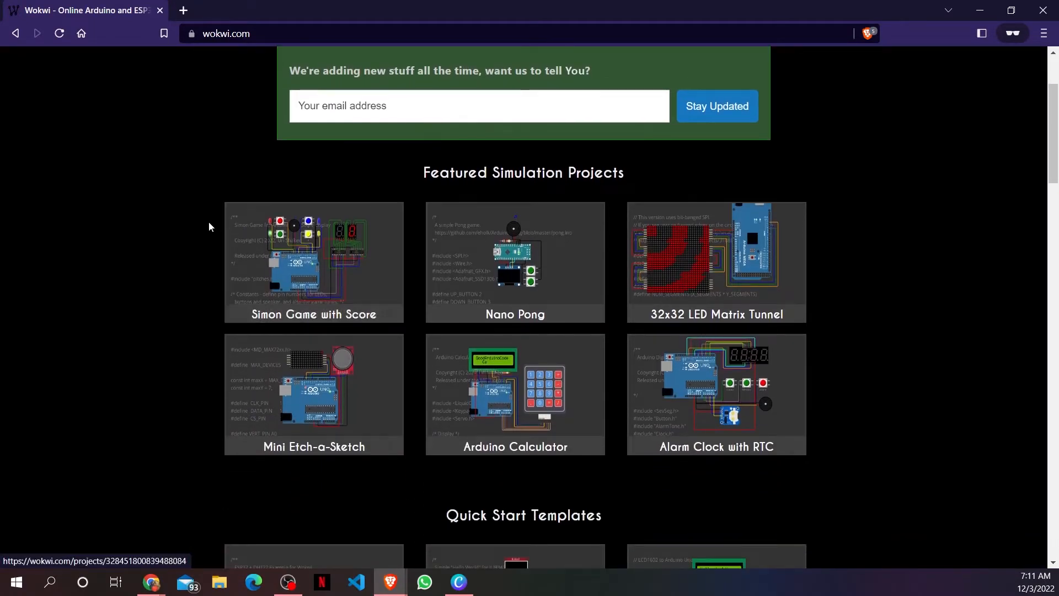
pyautogui.scroll(-3)
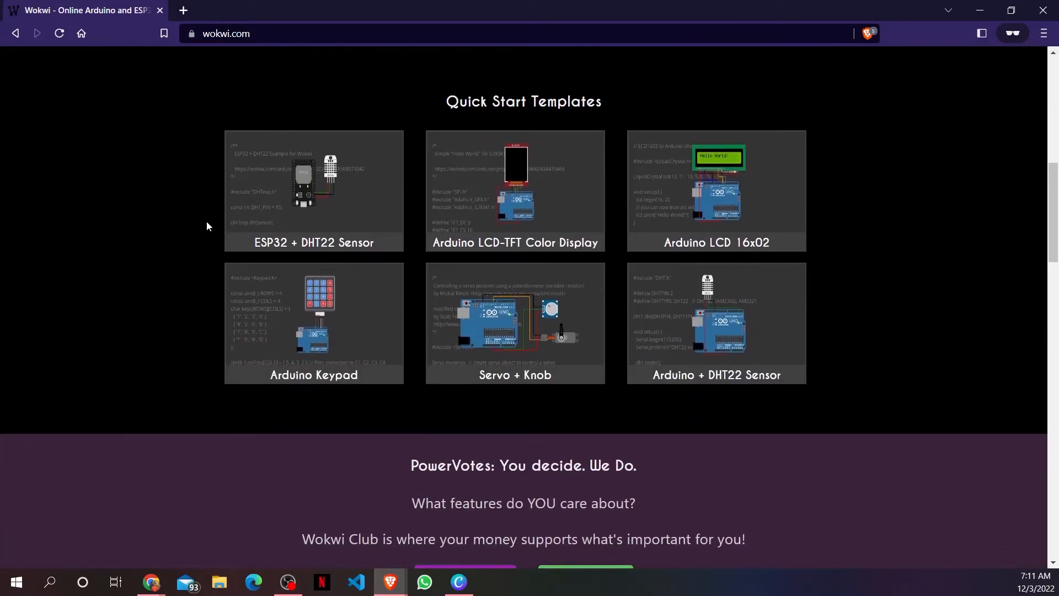
pyautogui.scroll(-3)
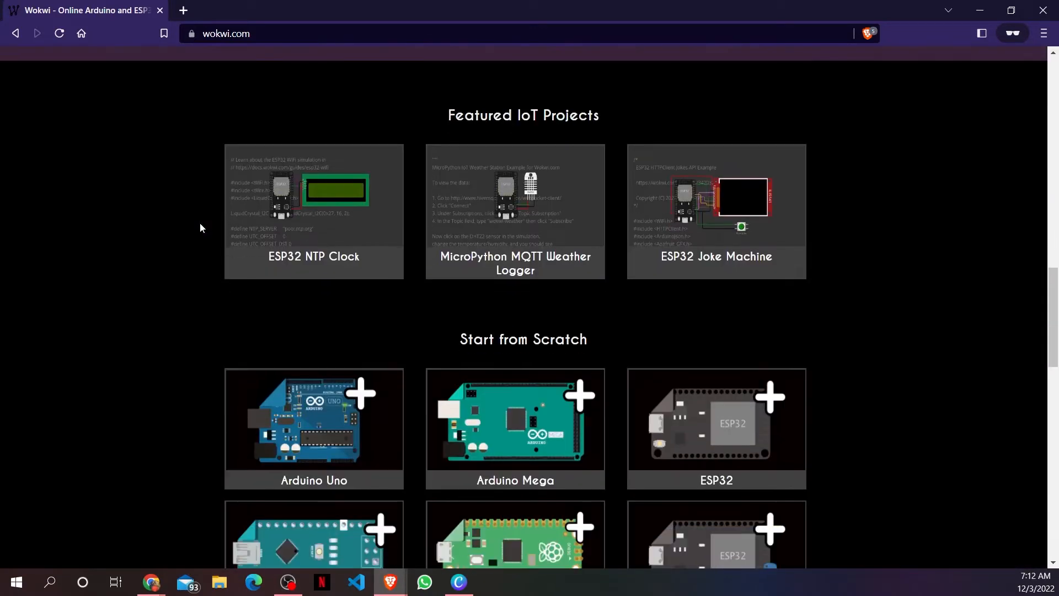
pyautogui.scroll(-3)
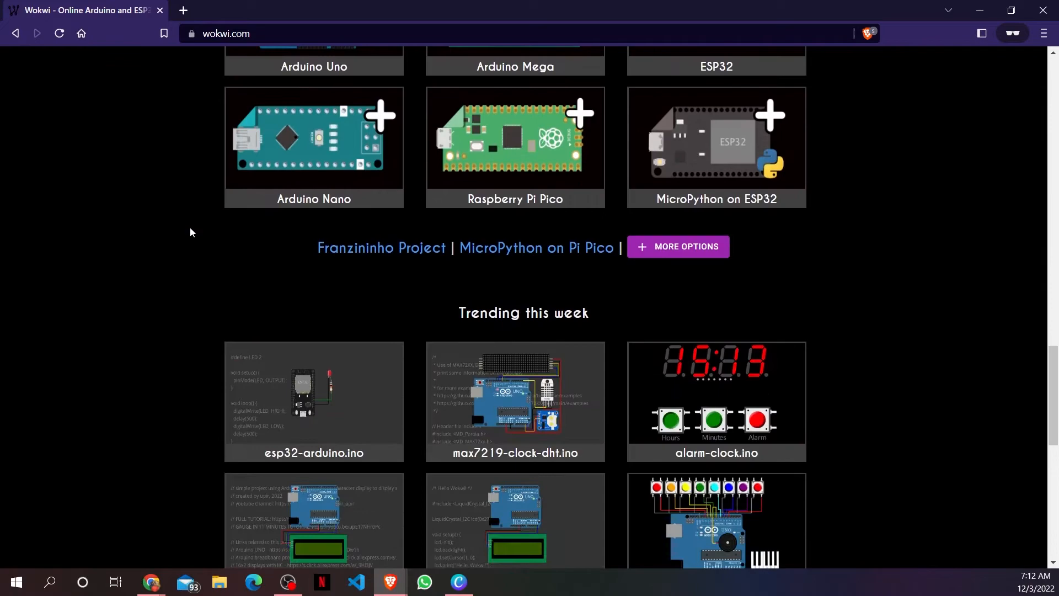
pyautogui.scroll(-3)
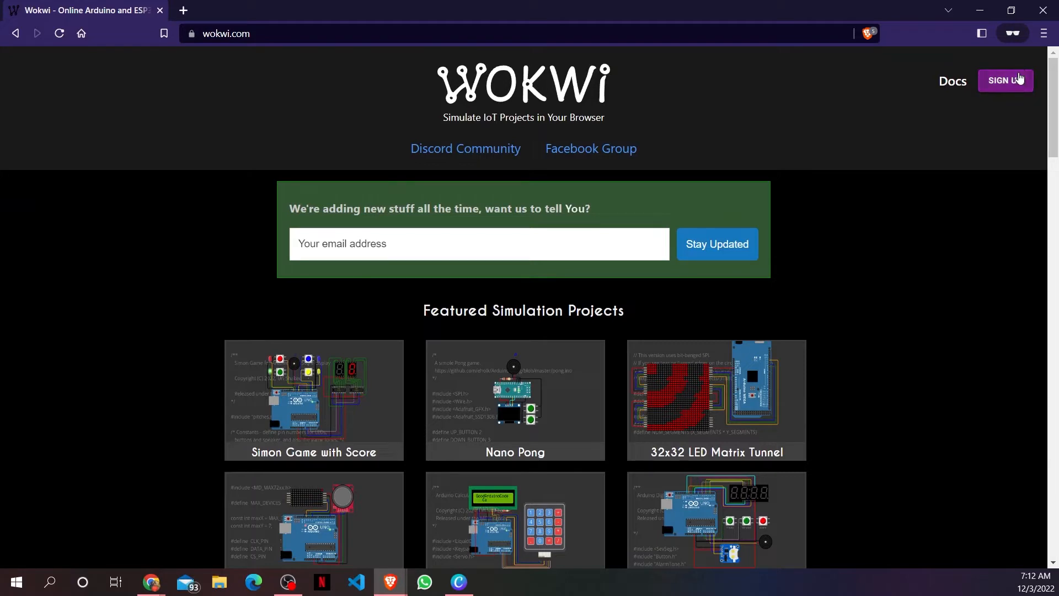
# - Start Wokwi sign-up with a Google account, entering the email and password
pyautogui.click(1005, 80)
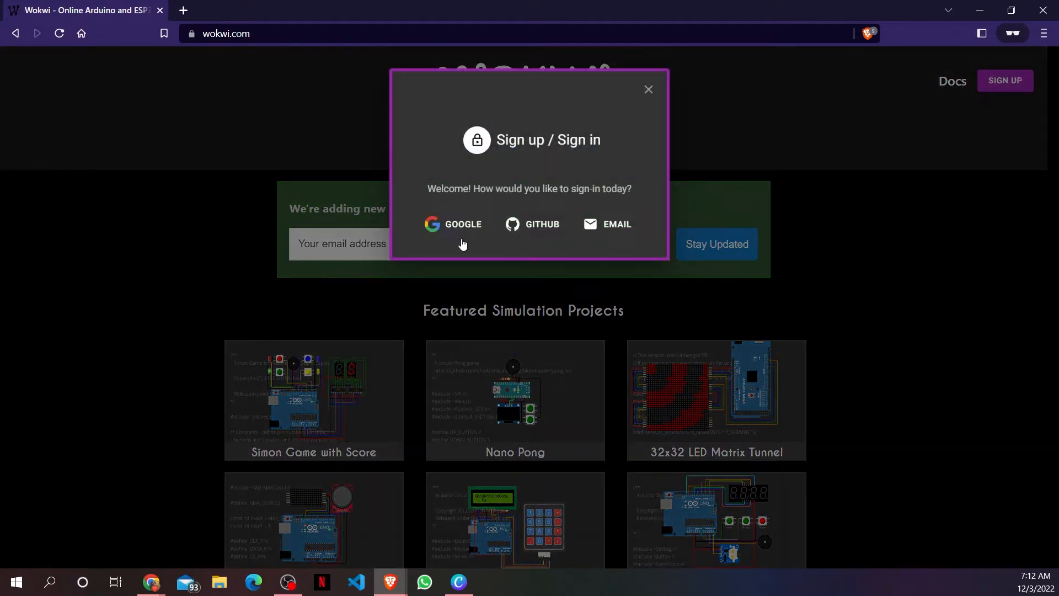
pyautogui.moveTo(463, 232)
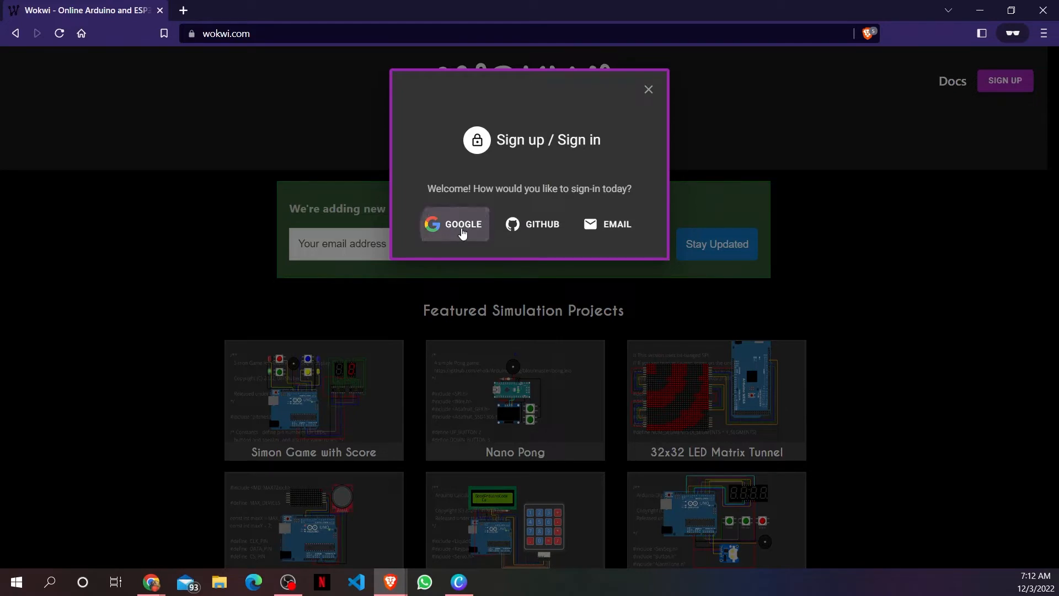
pyautogui.click(453, 224)
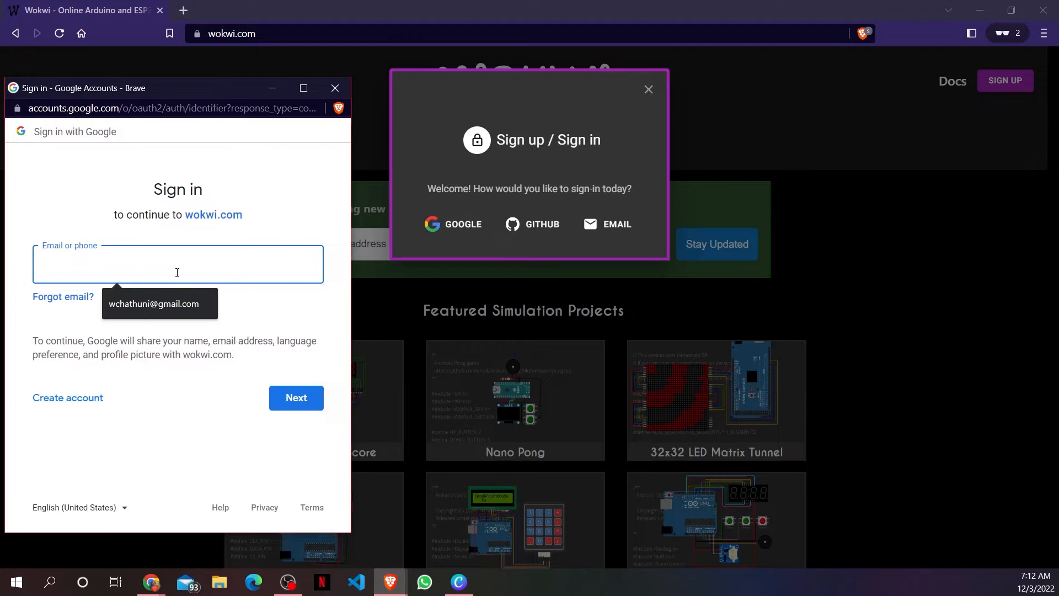
pyautogui.click(159, 303)
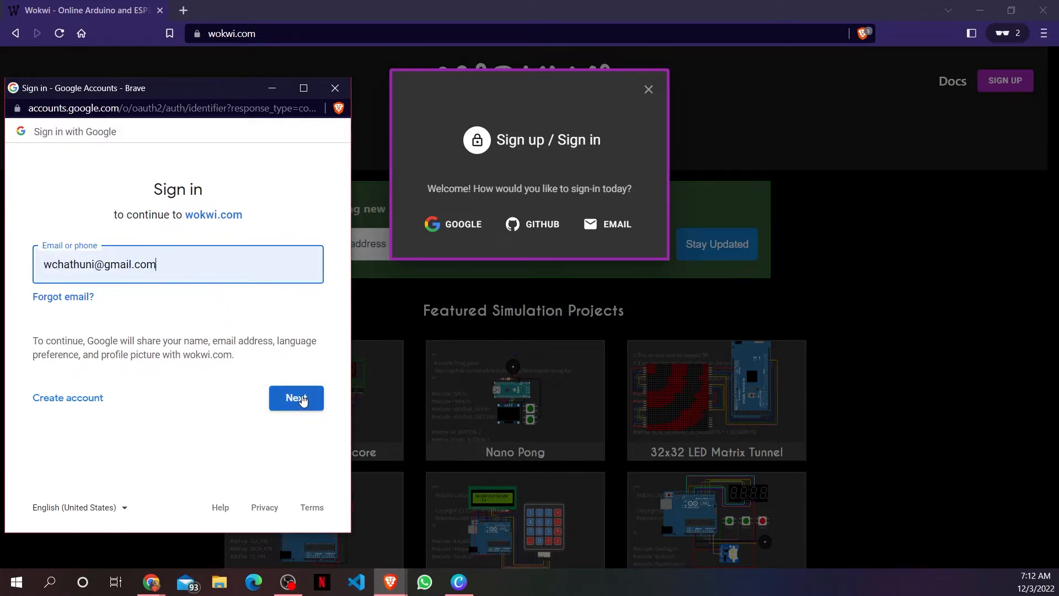
pyautogui.click(296, 398)
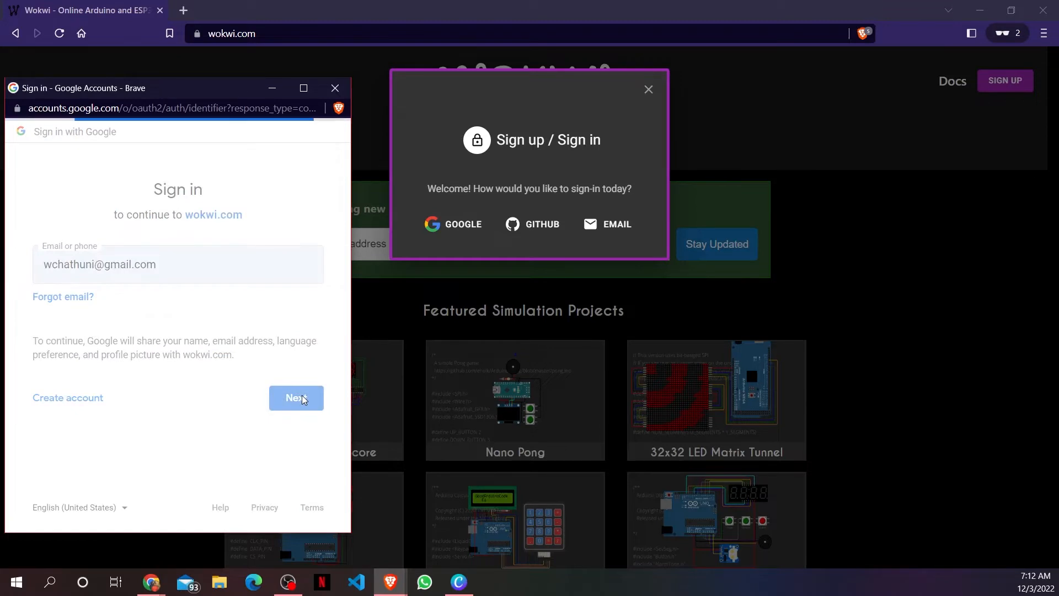
pyautogui.click(296, 398)
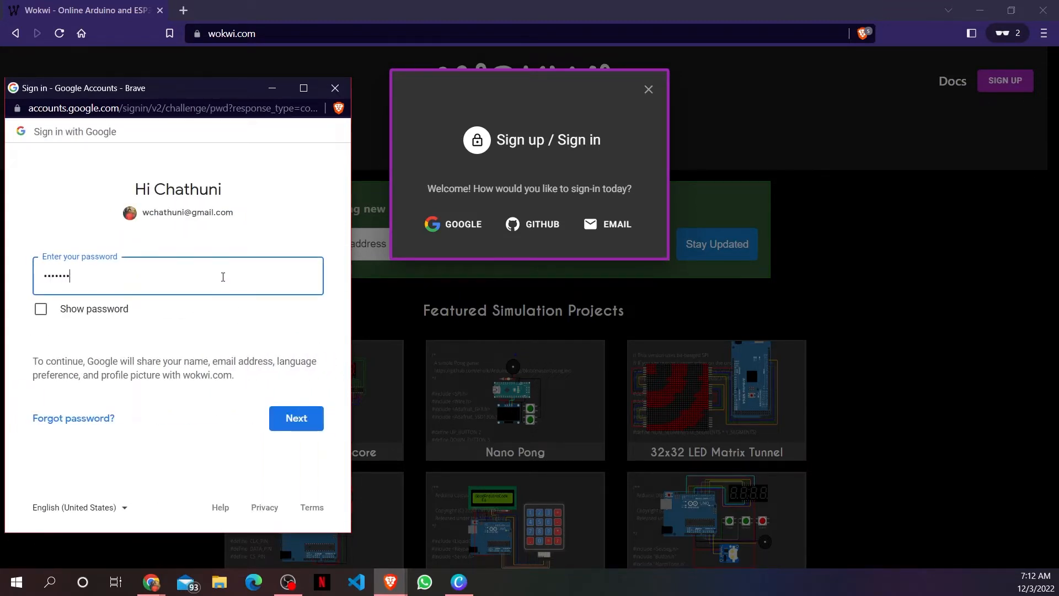
pyautogui.click(295, 418)
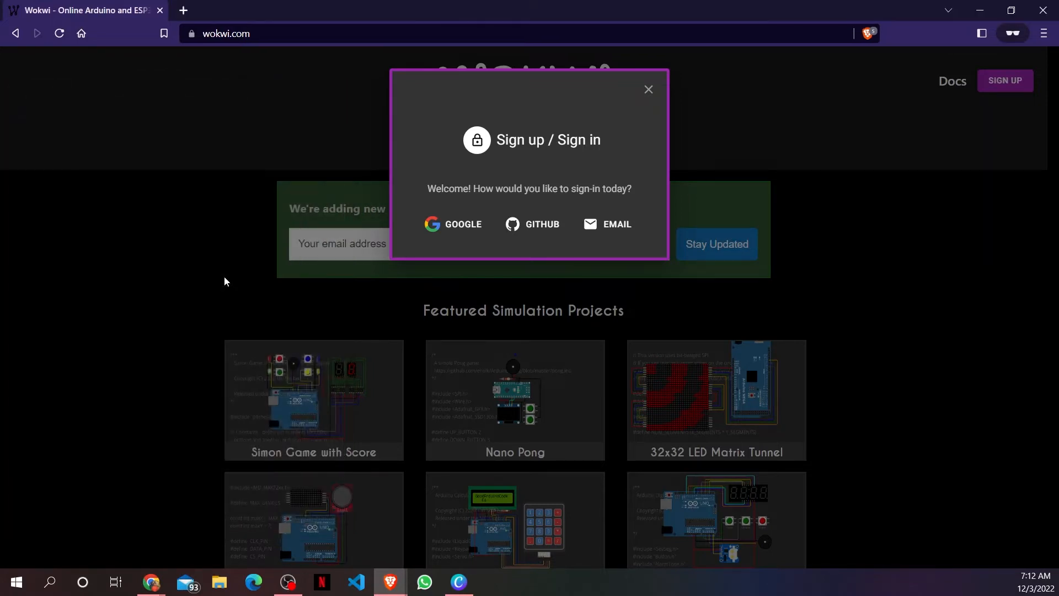
pyautogui.click(648, 89)
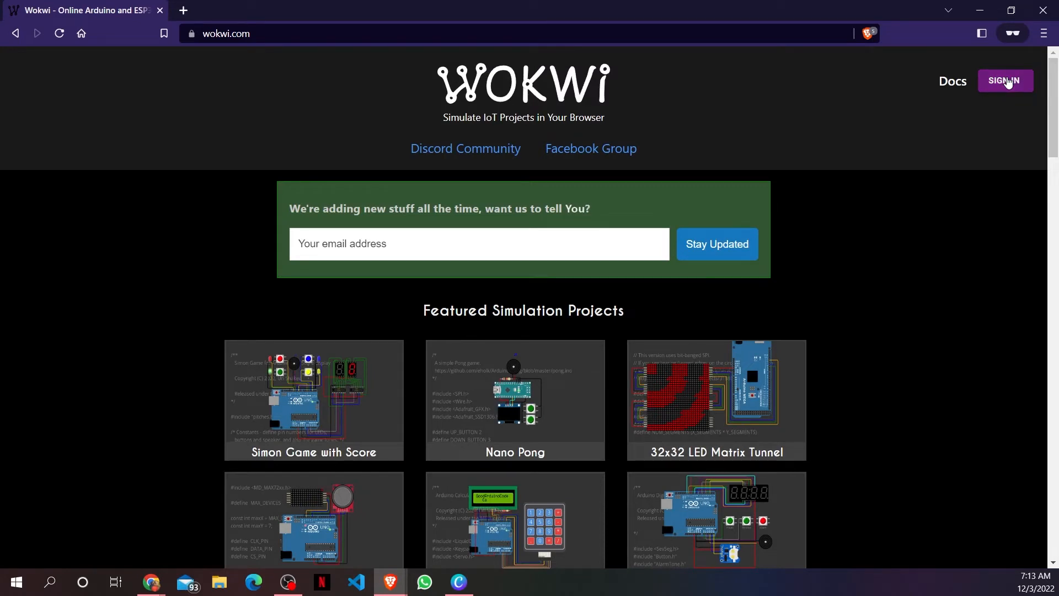
pyautogui.click(1004, 80)
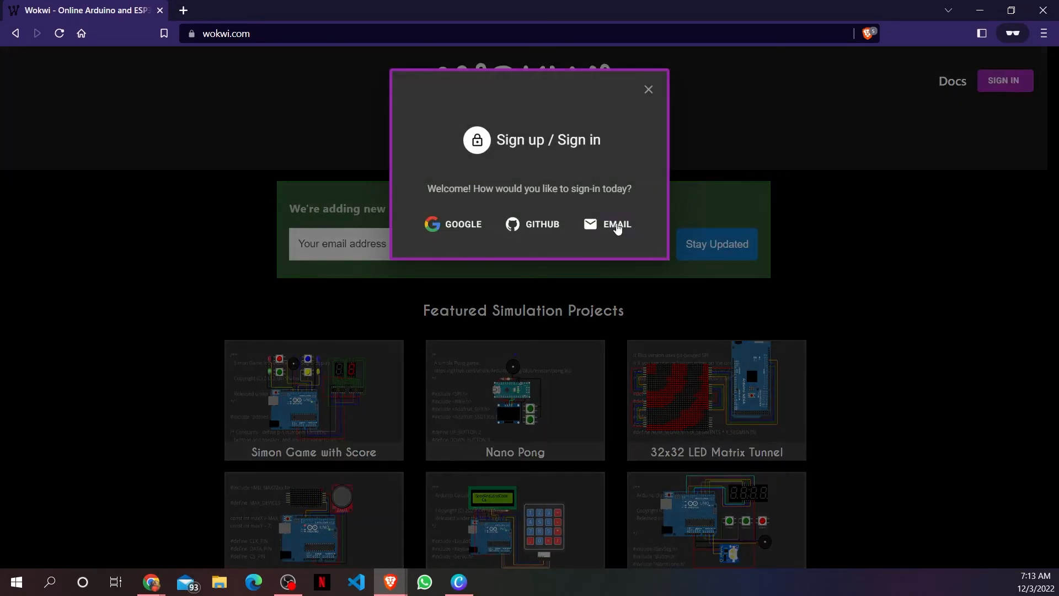
pyautogui.click(616, 224)
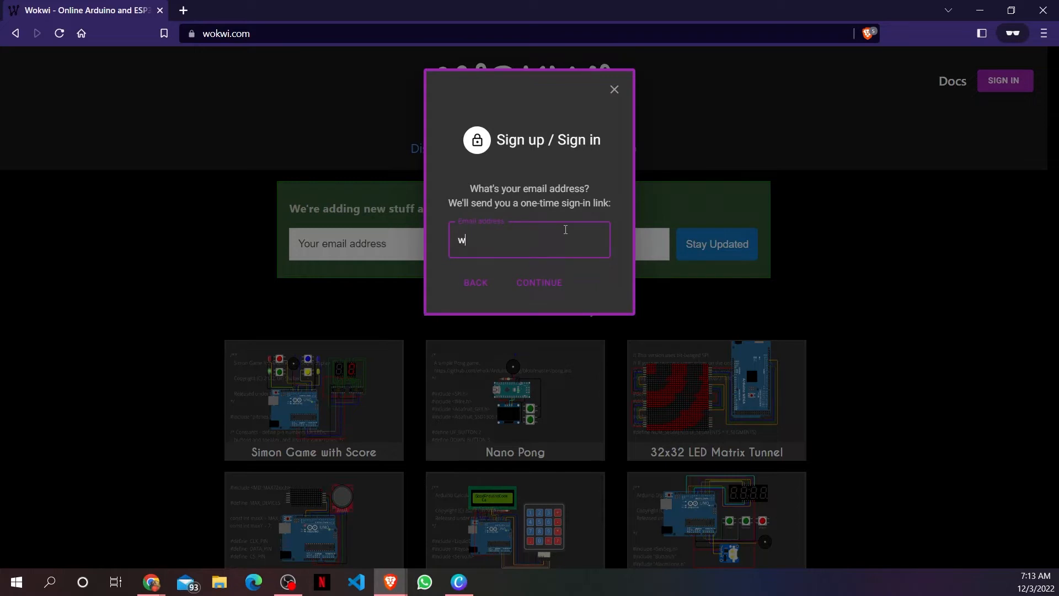
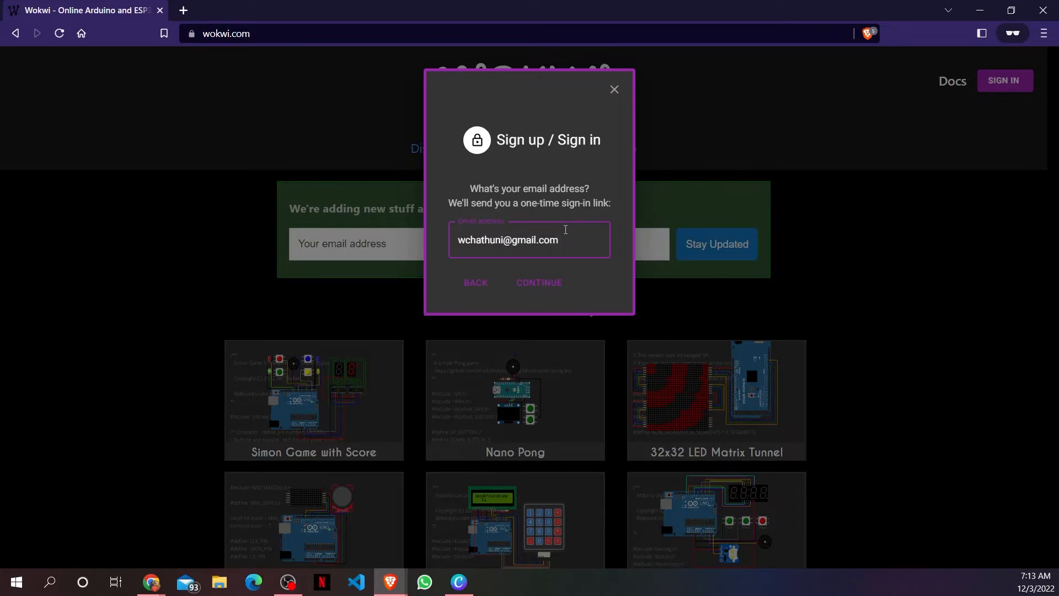
pyautogui.click(539, 282)
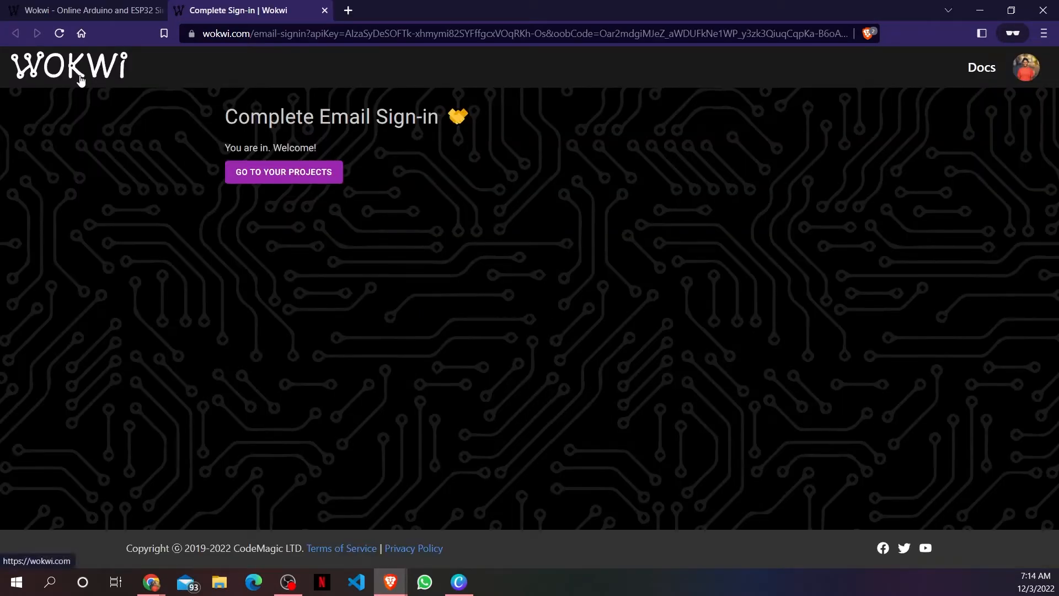
pyautogui.moveTo(152, 128)
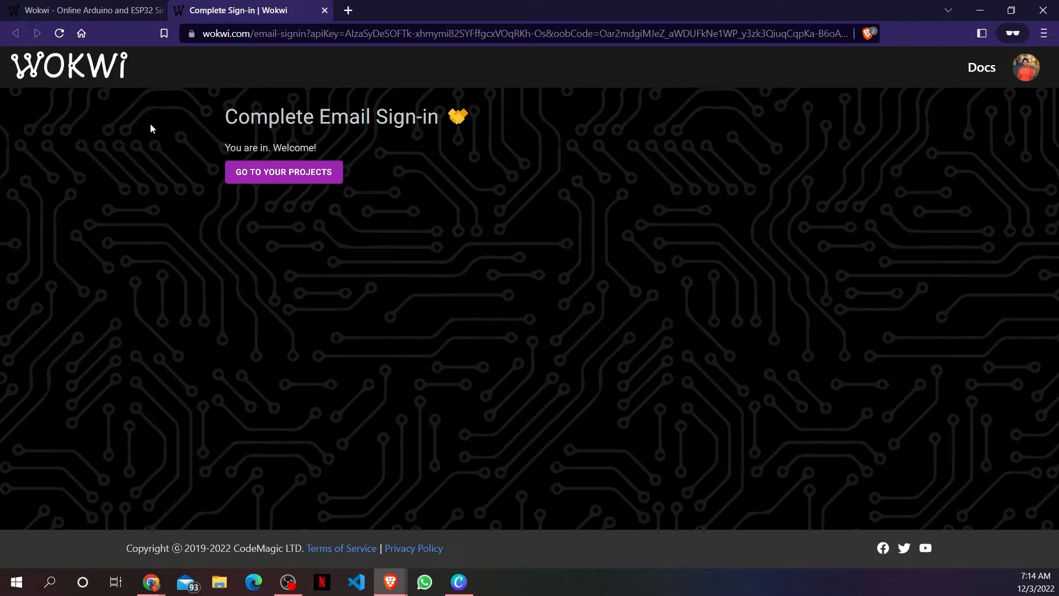
pyautogui.moveTo(206, 181)
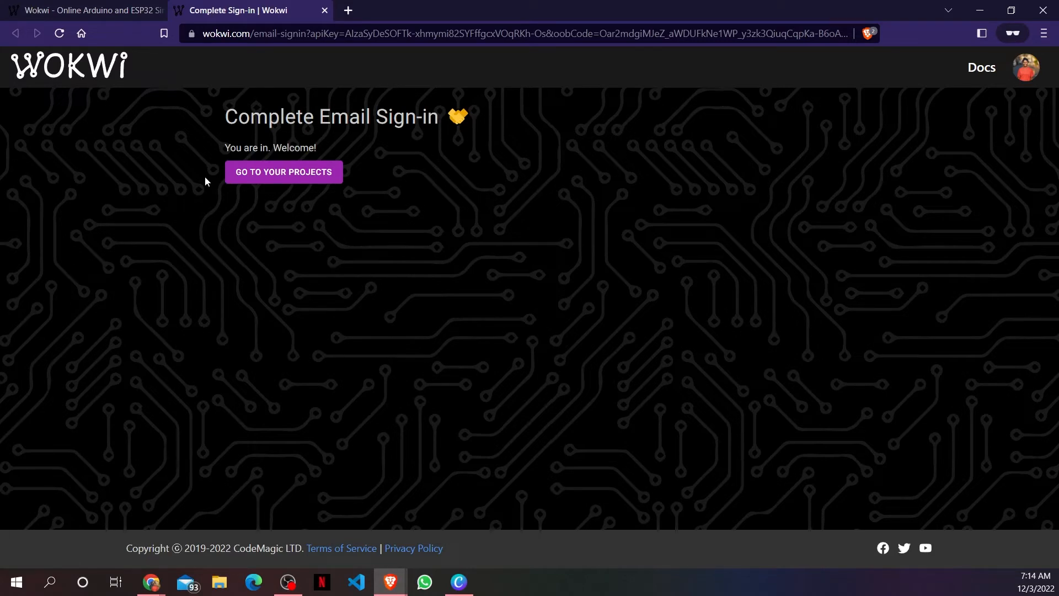
pyautogui.moveTo(80, 80)
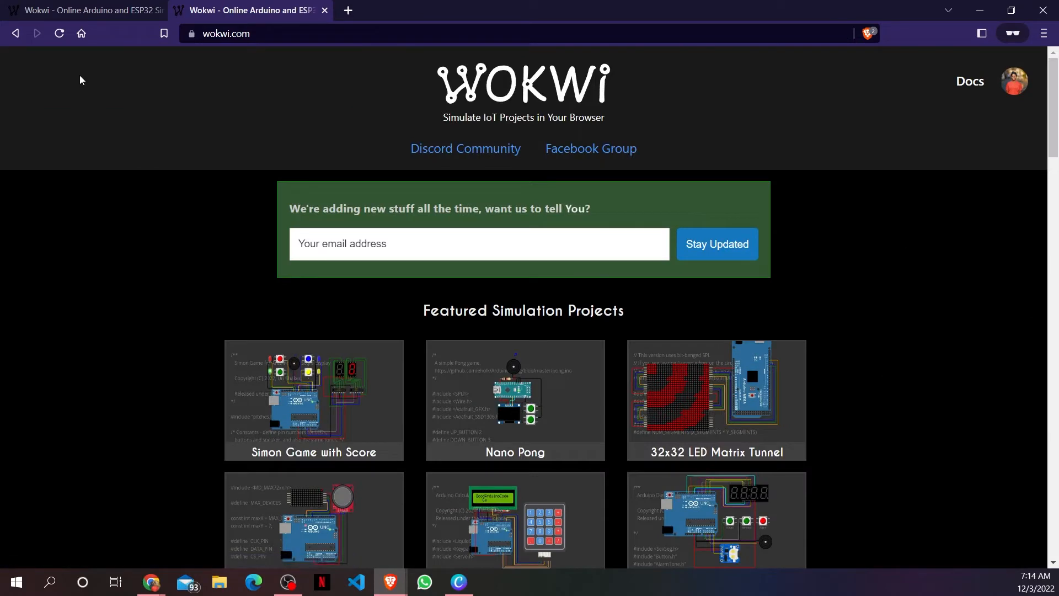
# - Scroll the home page down to the Arduino, ESP32 and Pi Pico starter boards
pyautogui.scroll(-3)
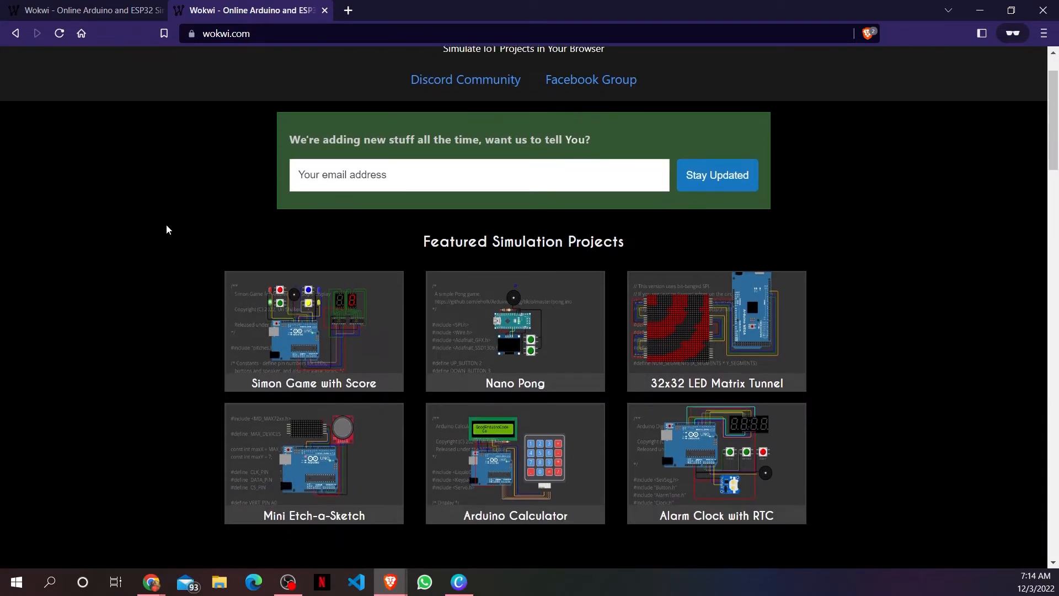
pyautogui.scroll(-3)
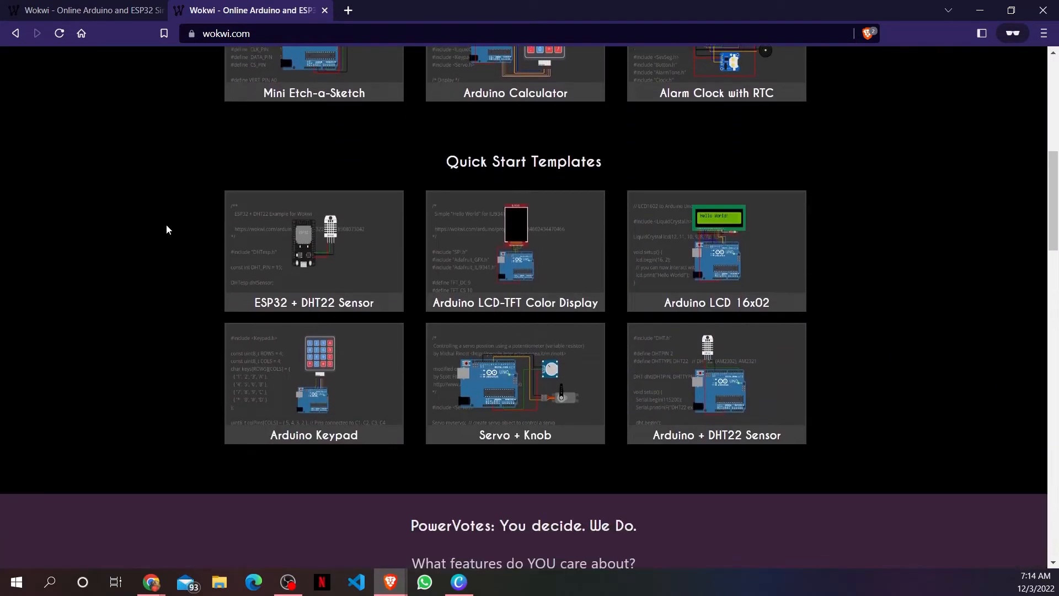
pyautogui.scroll(-3)
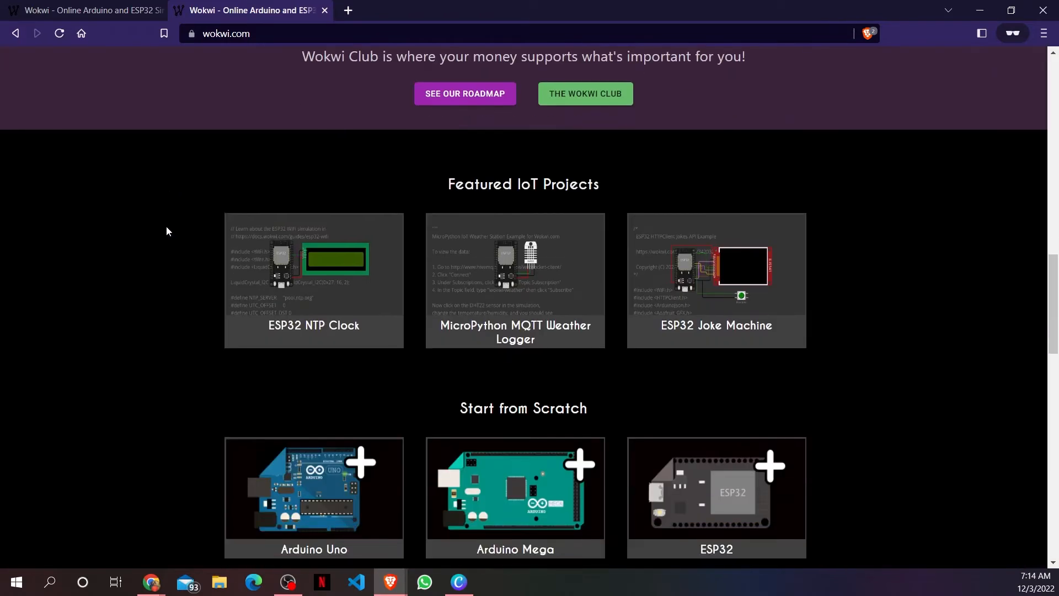
pyautogui.scroll(-3)
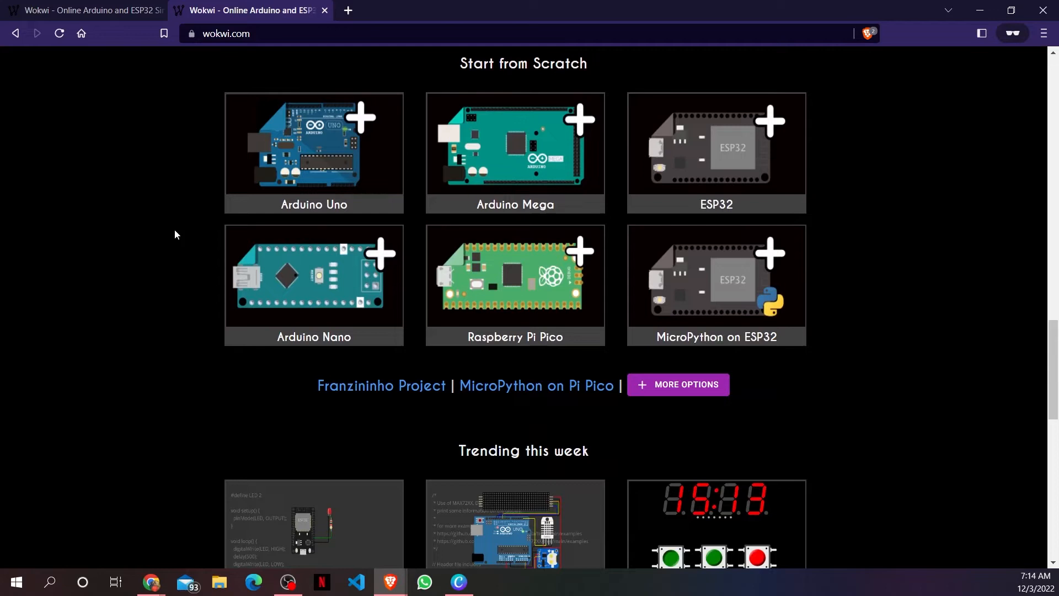
pyautogui.moveTo(375, 375)
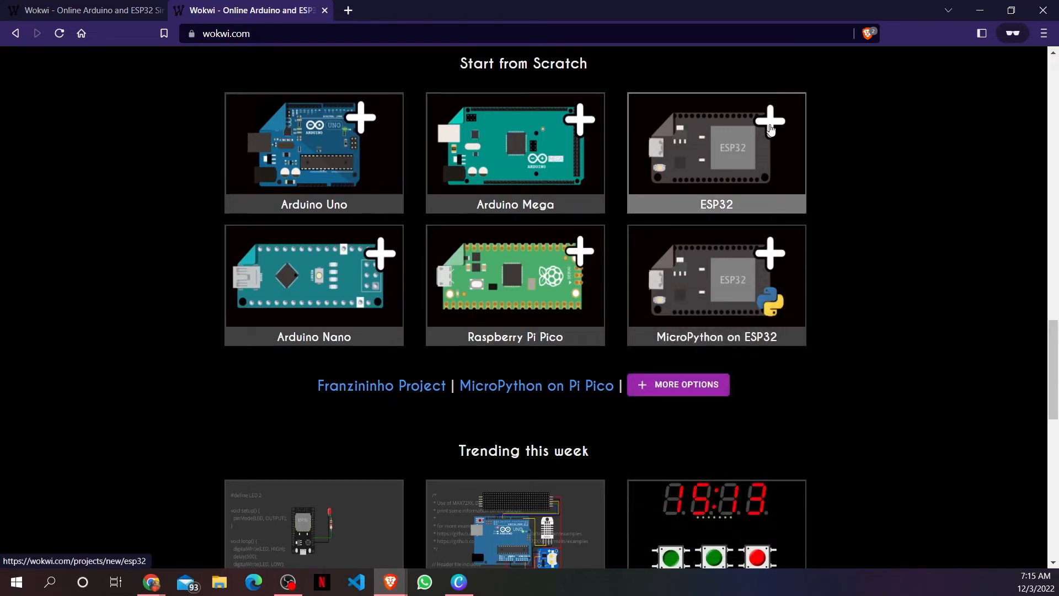
# - Create a new ESP32 project from the Start from Scratch ESP32 card
pyautogui.click(770, 122)
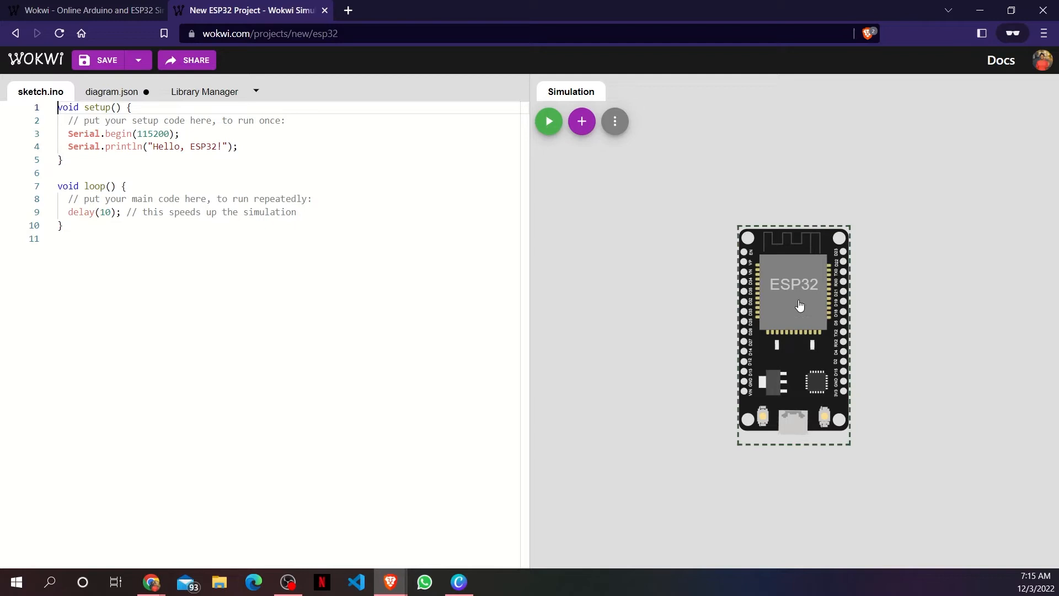
pyautogui.moveTo(799, 304); pyautogui.dragTo(746, 305)
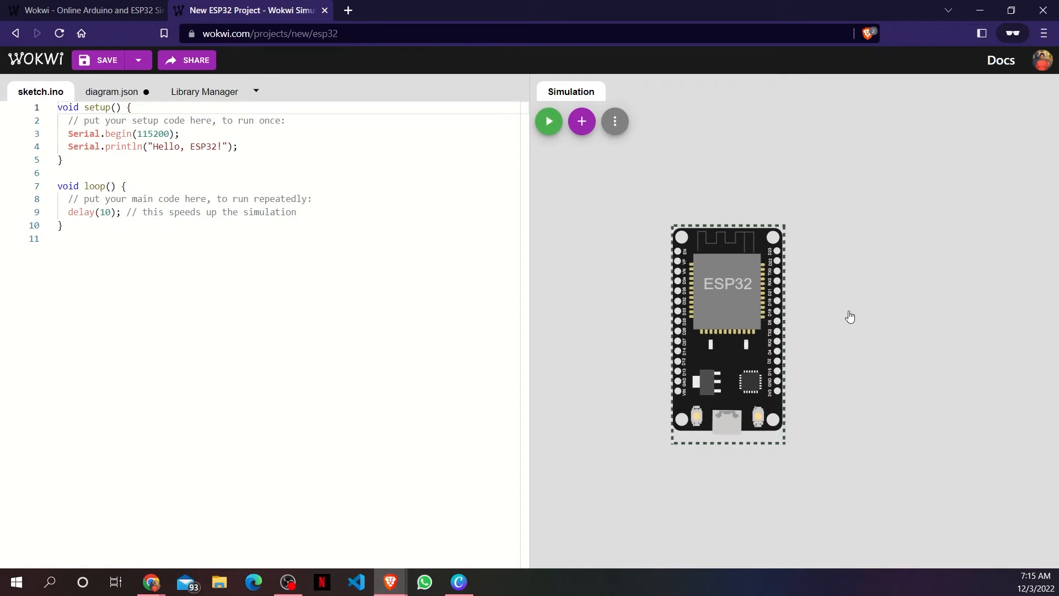
# - Add an LED, place it right of the ESP32, and set its colour to blue
pyautogui.click(581, 121)
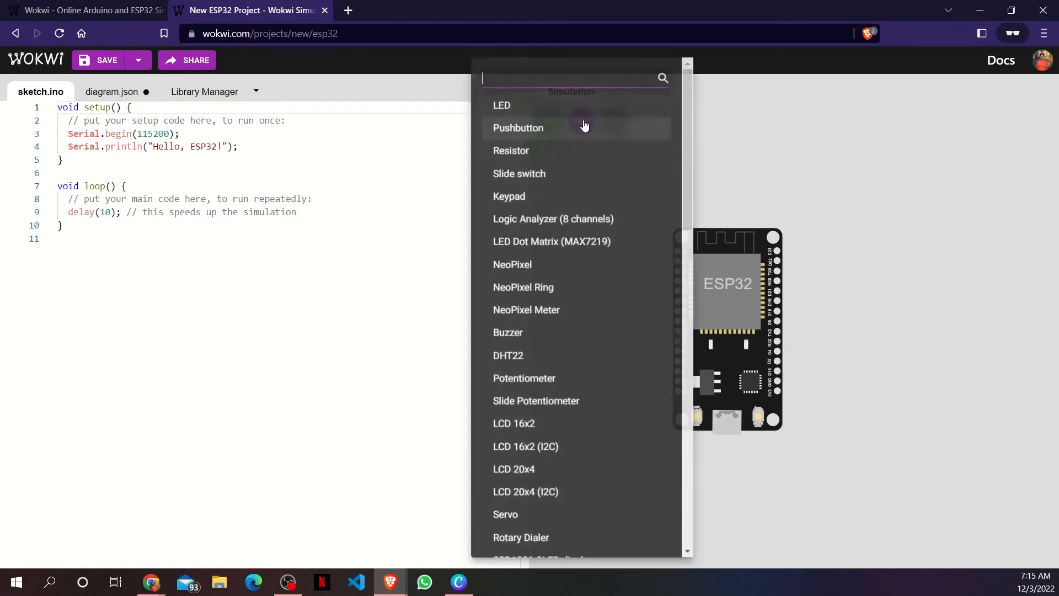
pyautogui.click(502, 105)
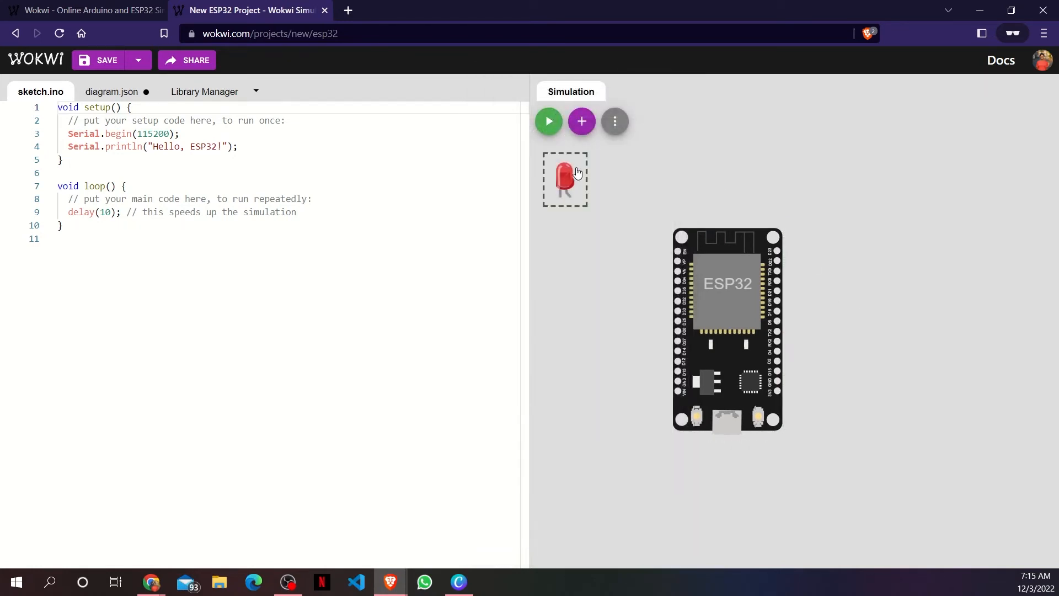
pyautogui.moveTo(565, 179); pyautogui.dragTo(898, 243)
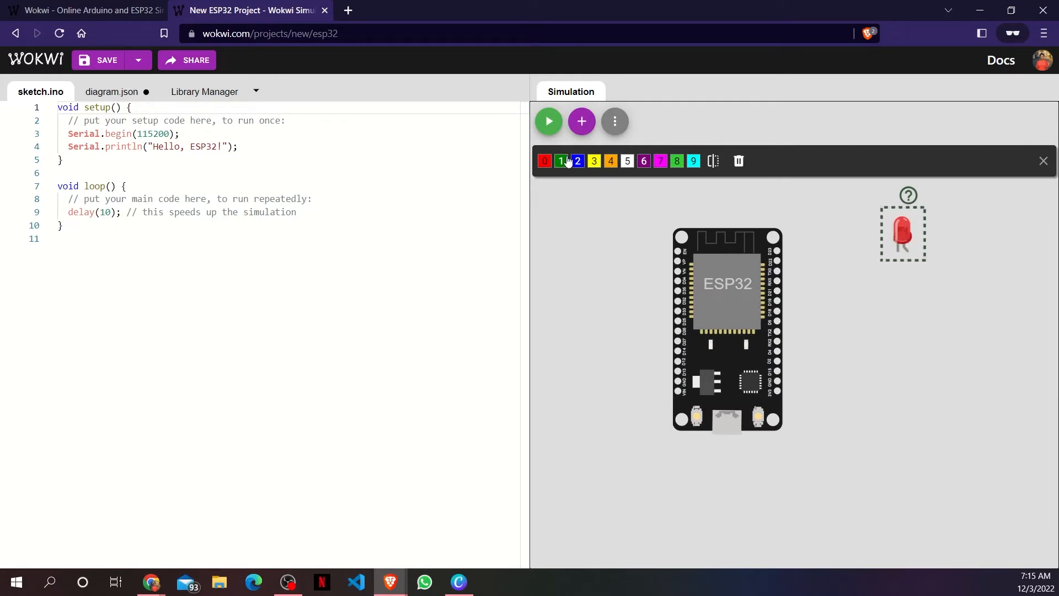
pyautogui.click(577, 161)
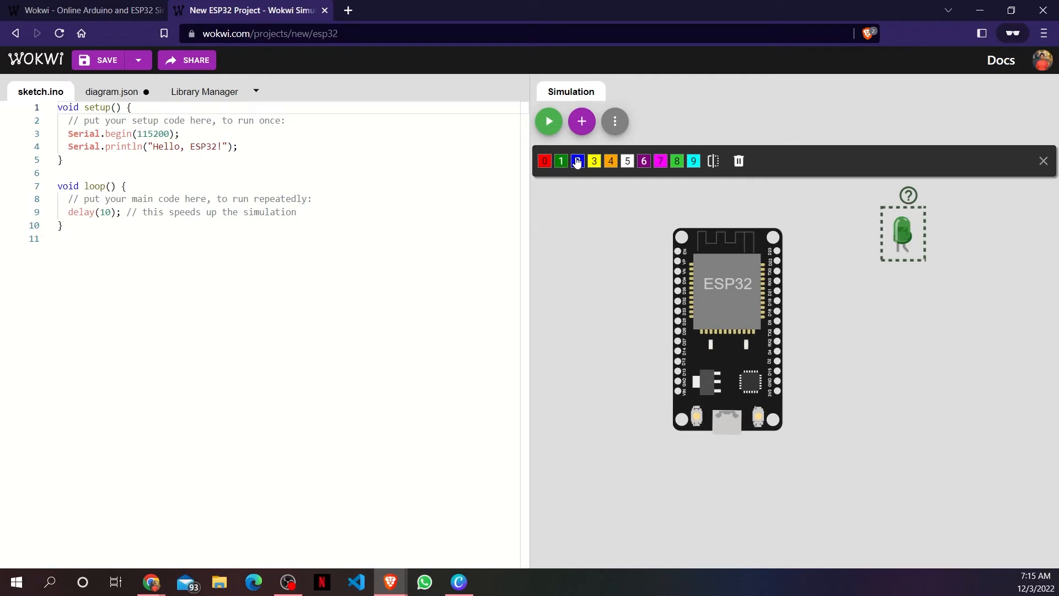
pyautogui.click(577, 161)
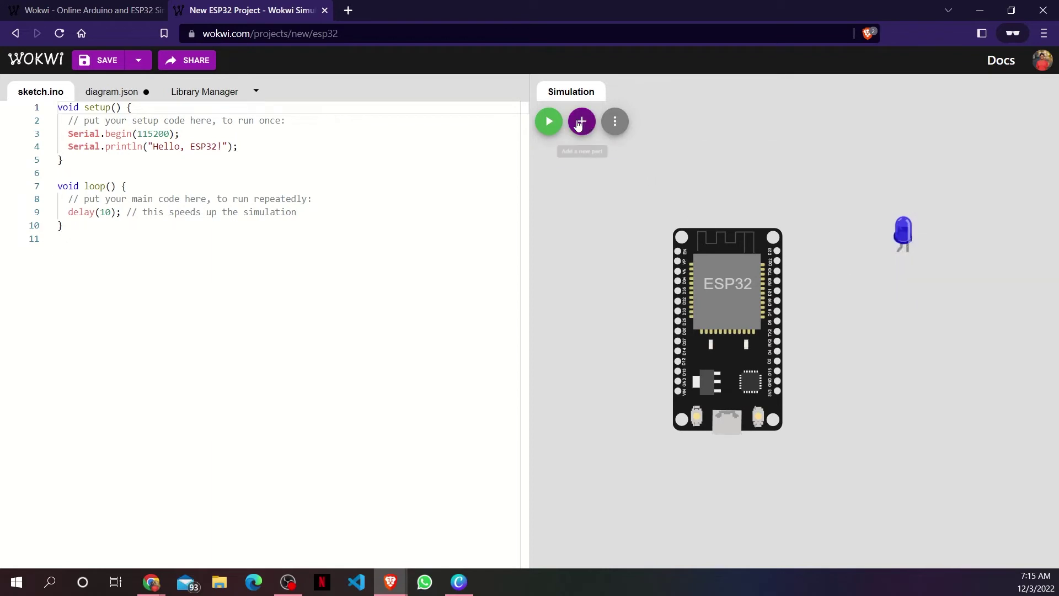
# - Add a resistor and wire ESP32 pin to resistor, resistor to LED, and LED to GND in black
pyautogui.click(582, 120)
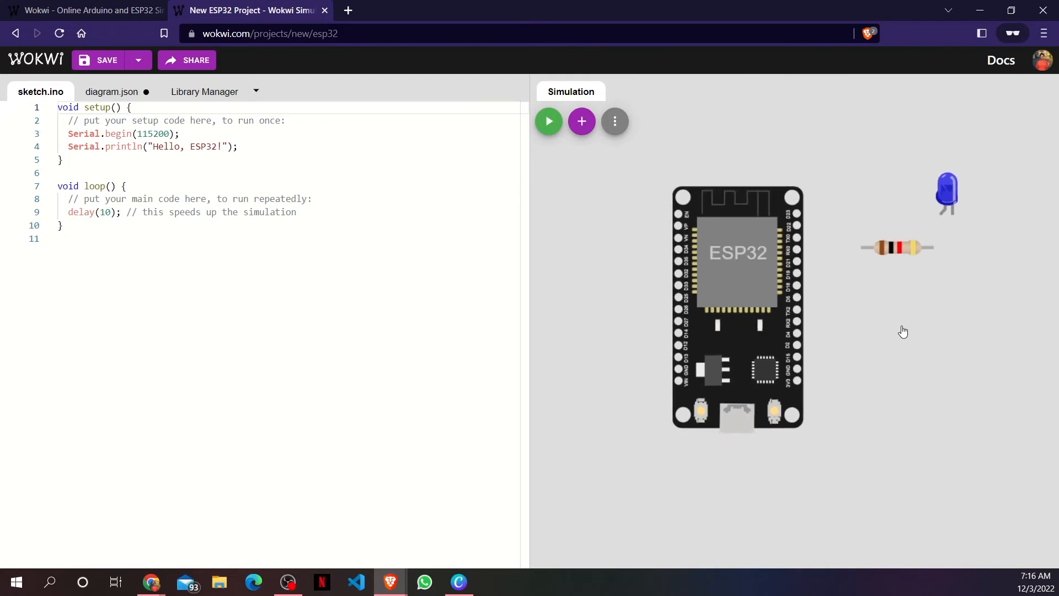
pyautogui.moveTo(905, 331)
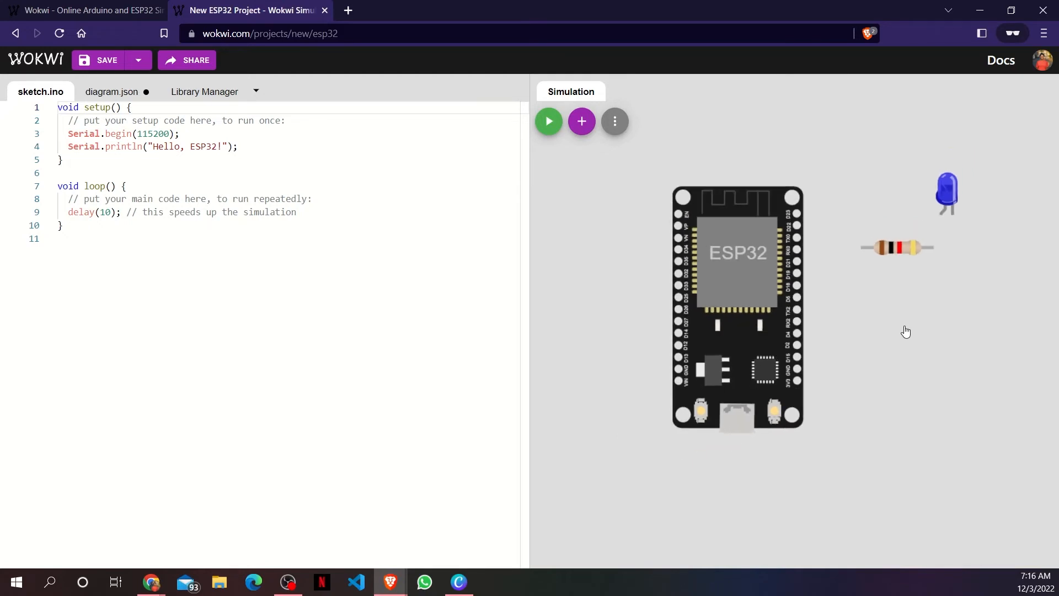
pyautogui.moveTo(940, 217)
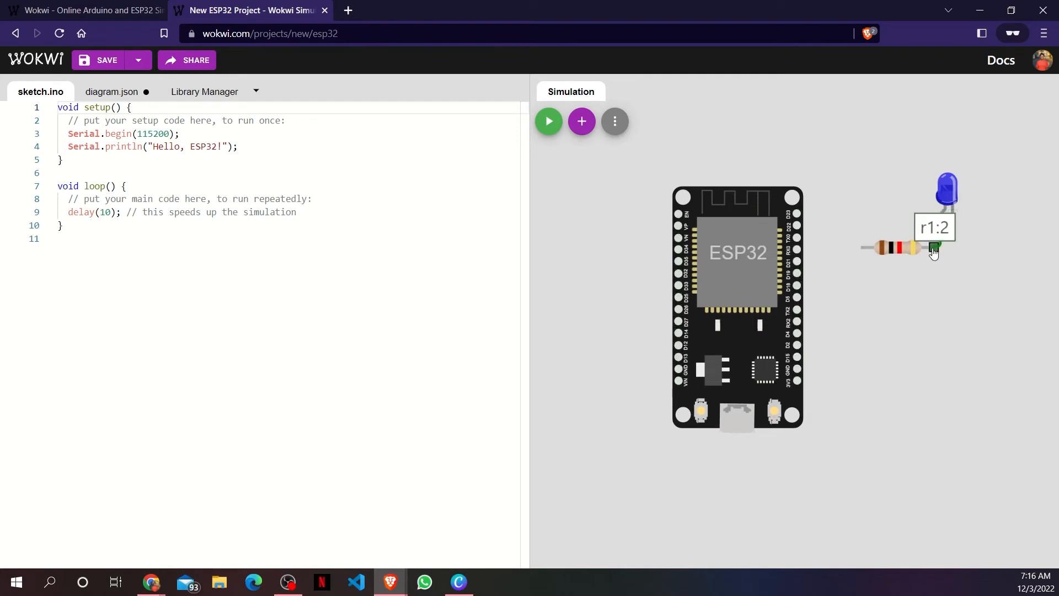
pyautogui.moveTo(931, 247); pyautogui.dragTo(797, 251)
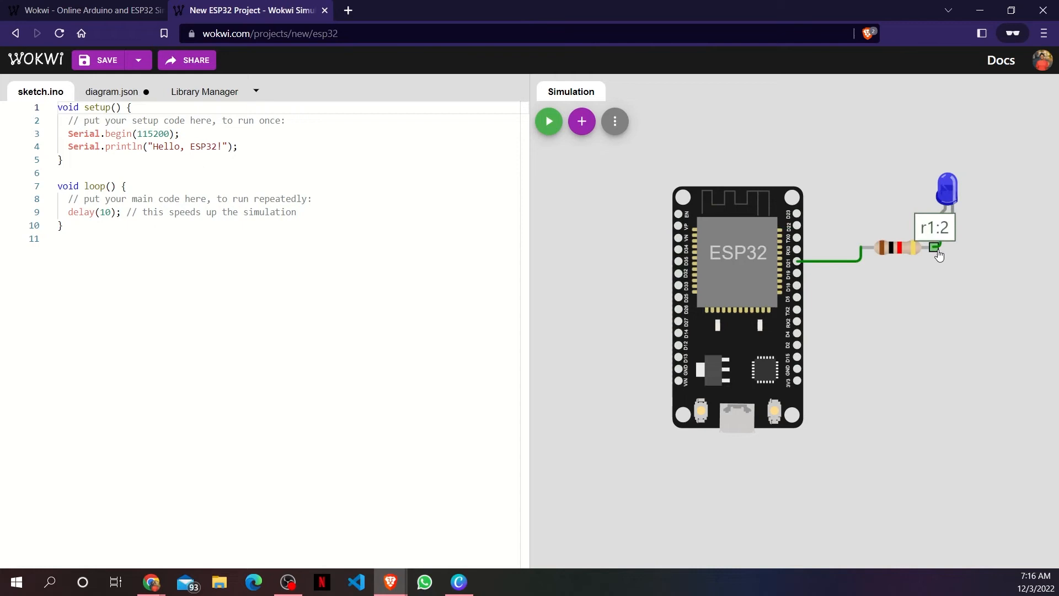
pyautogui.moveTo(935, 247); pyautogui.dragTo(951, 292)
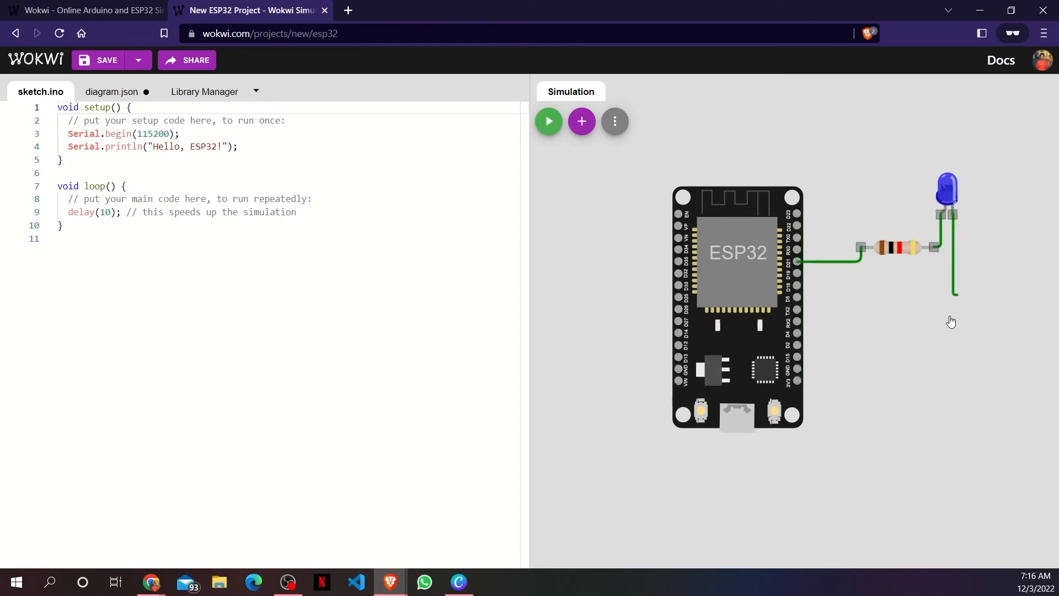
pyautogui.moveTo(952, 293); pyautogui.dragTo(798, 370)
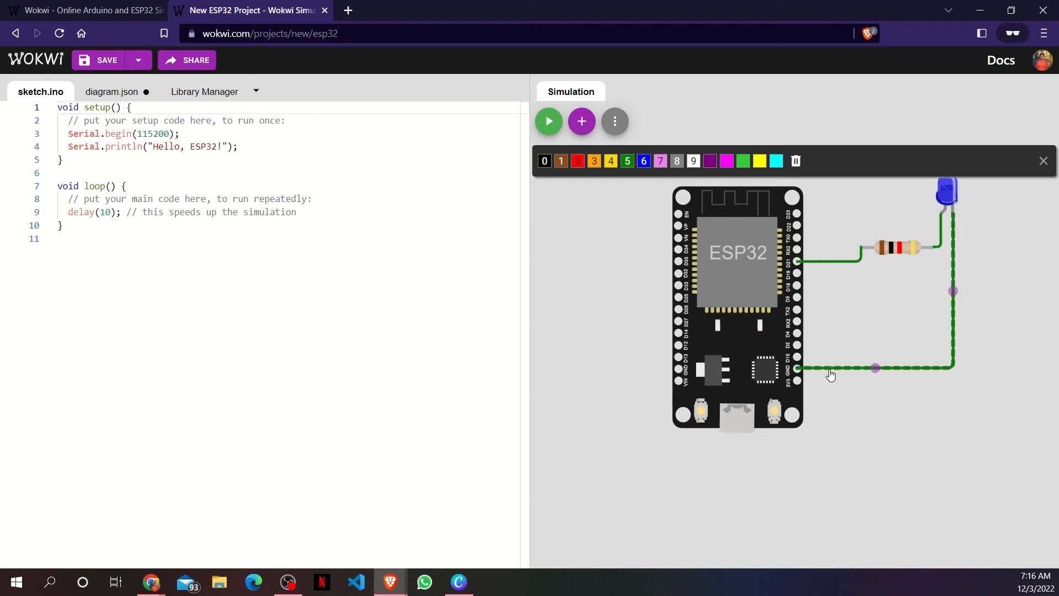
pyautogui.click(544, 161)
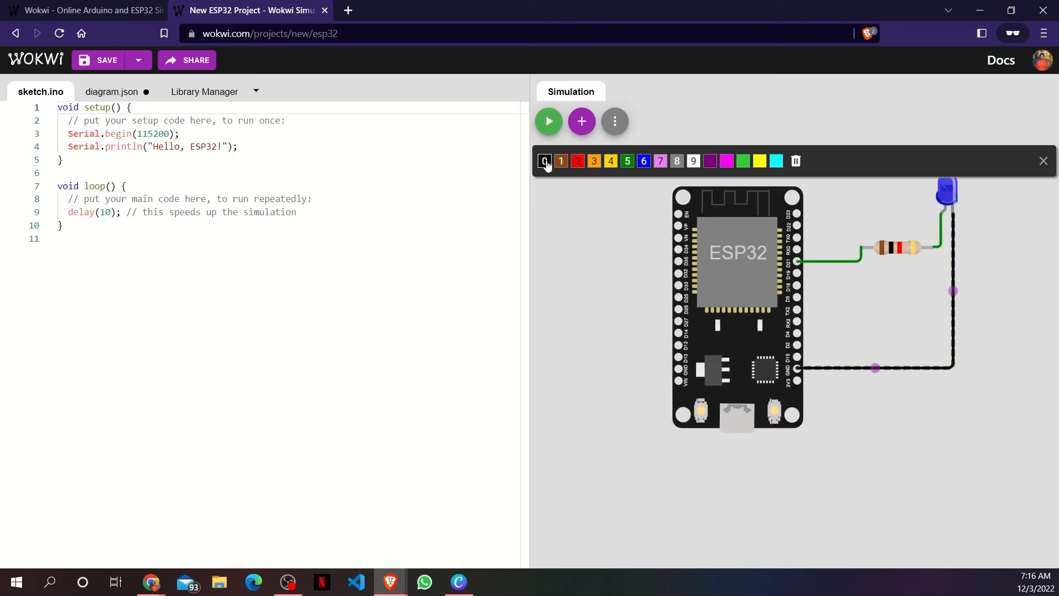
pyautogui.click(1043, 160)
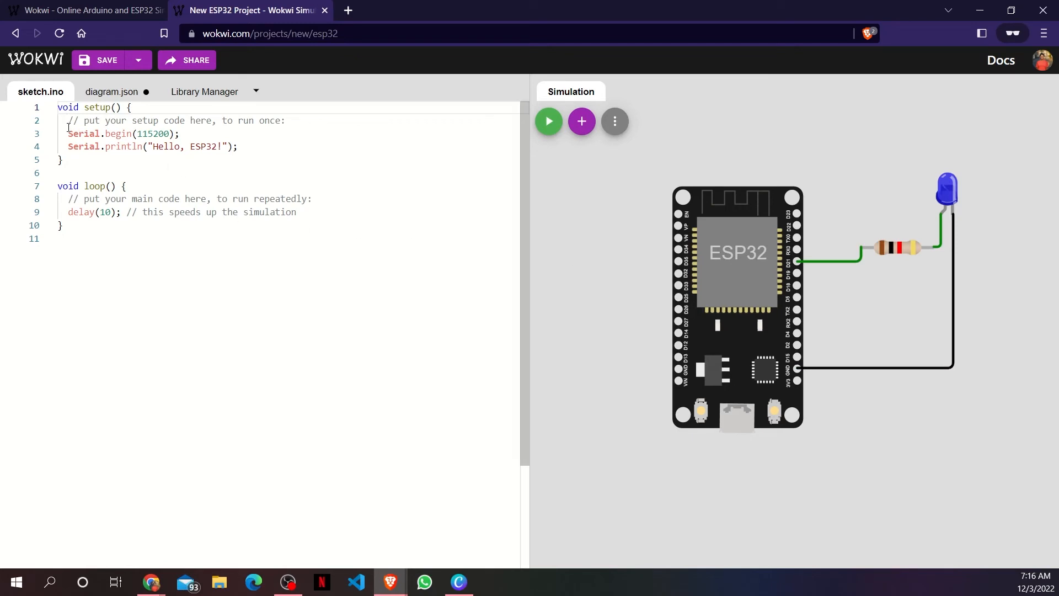
# - Replace the Serial lines with pinMode(21, OUTPUT) and loop digitalWrite HIGH/LOW with delay(1000)
pyautogui.moveTo(67, 133); pyautogui.dragTo(241, 145)
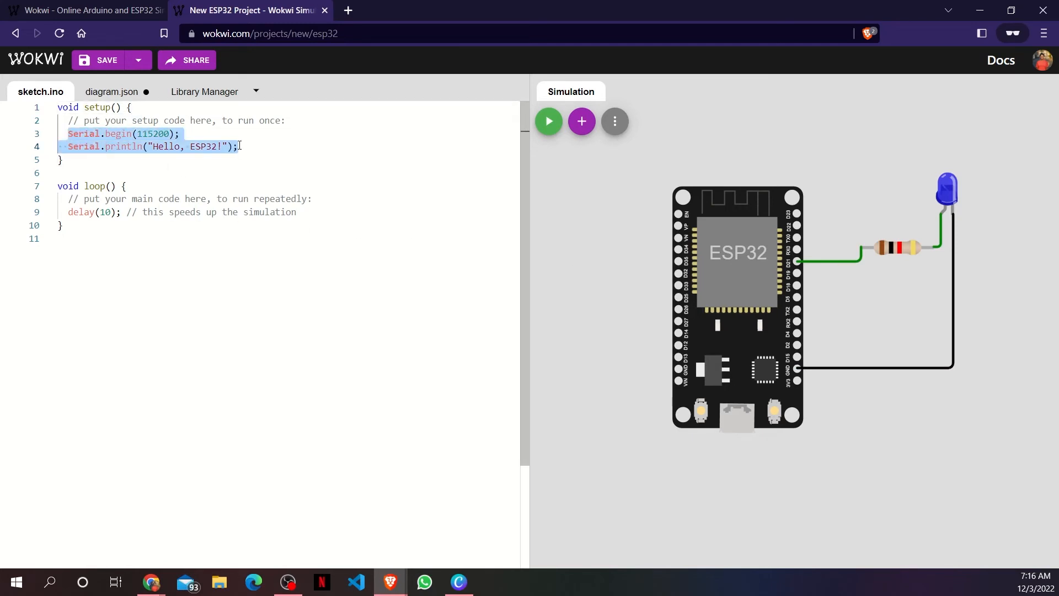
pyautogui.write('pinMode')
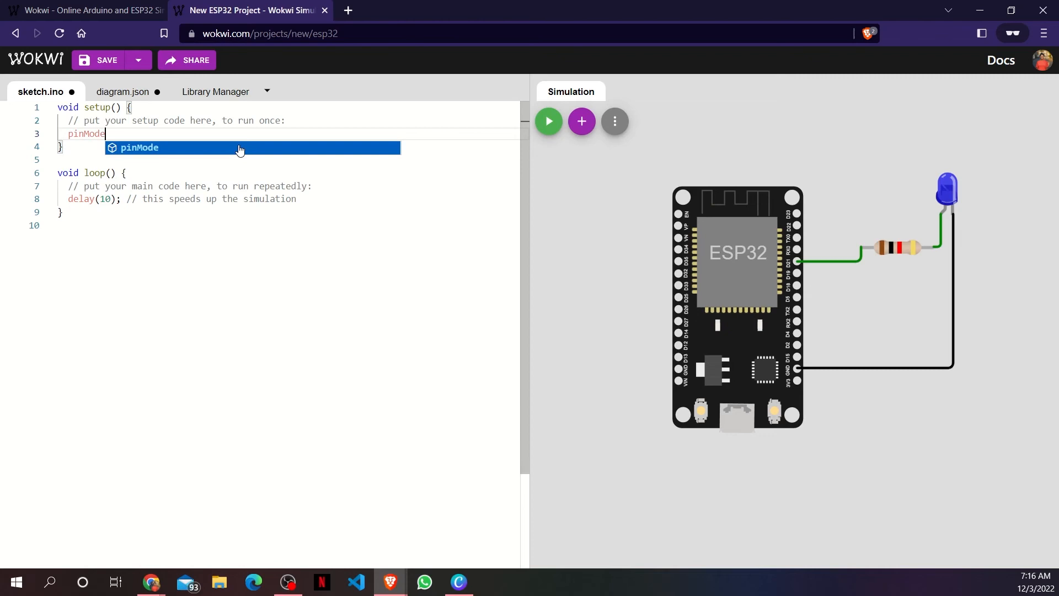
pyautogui.write('(21, OUTPUT);')
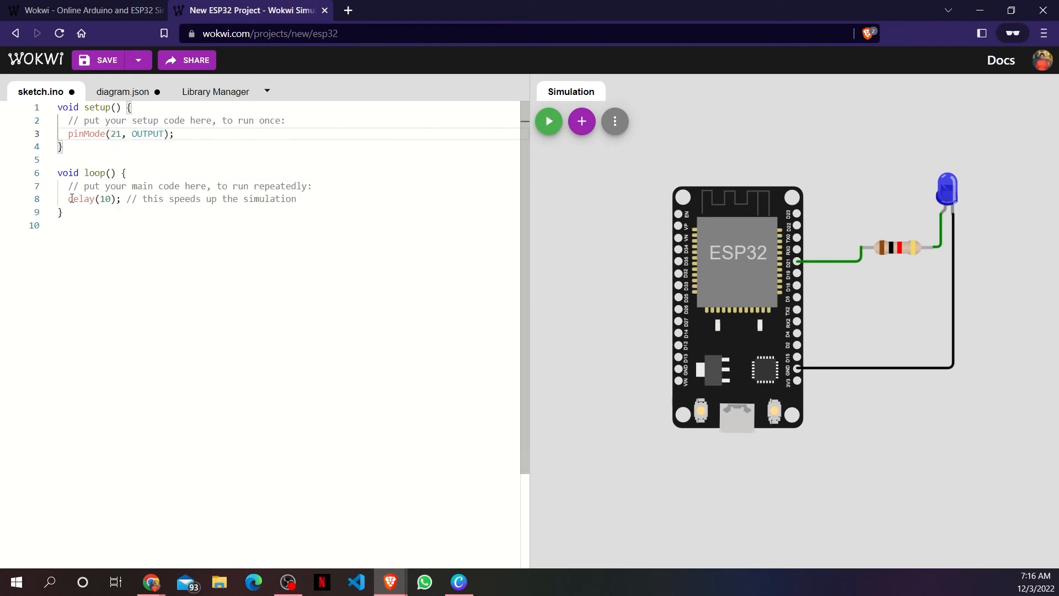
pyautogui.write('digitalWrite(21);')
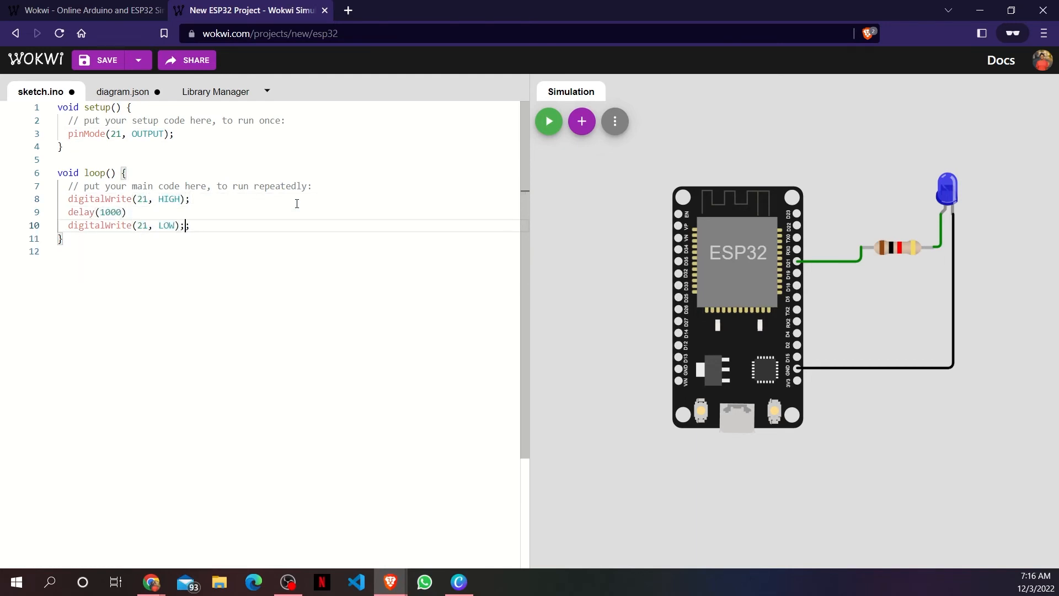
pyautogui.write('delay(1000);')
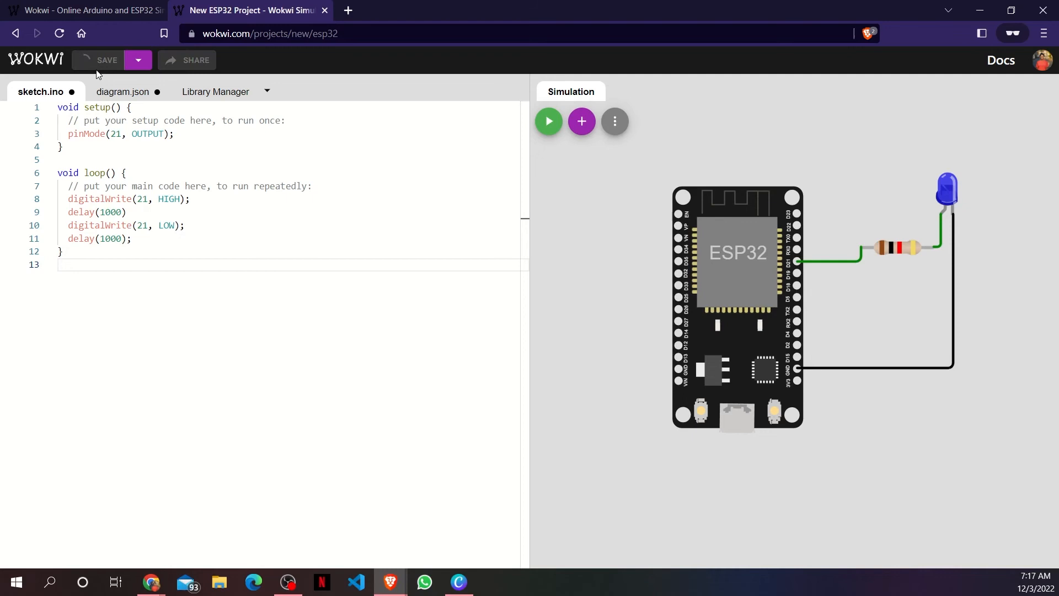
# - Save the project, dismiss the share dialog, and rename it 'blink with ESP32'
pyautogui.click(105, 60)
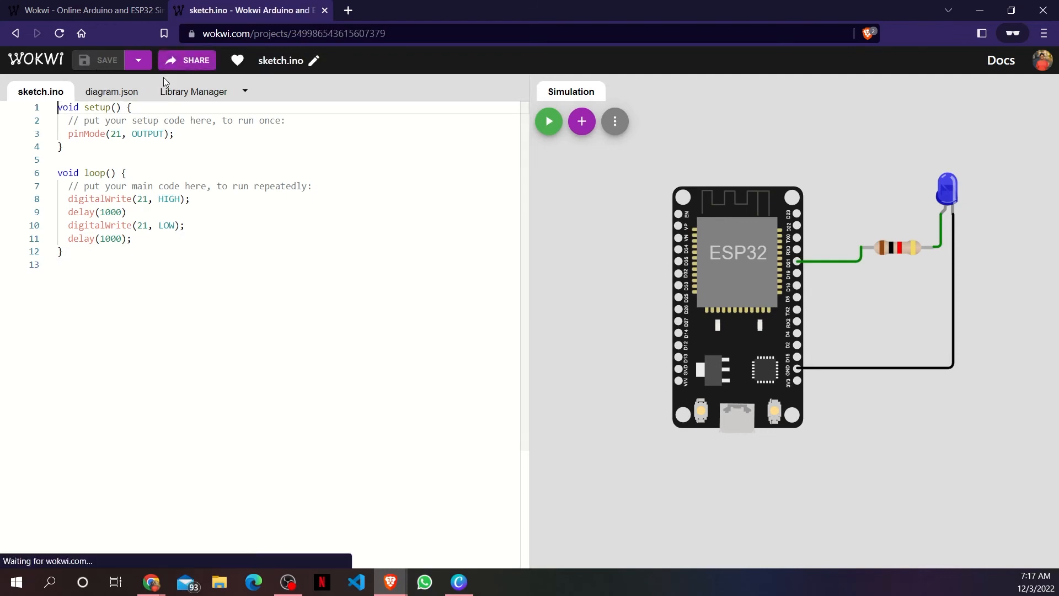
pyautogui.click(194, 60)
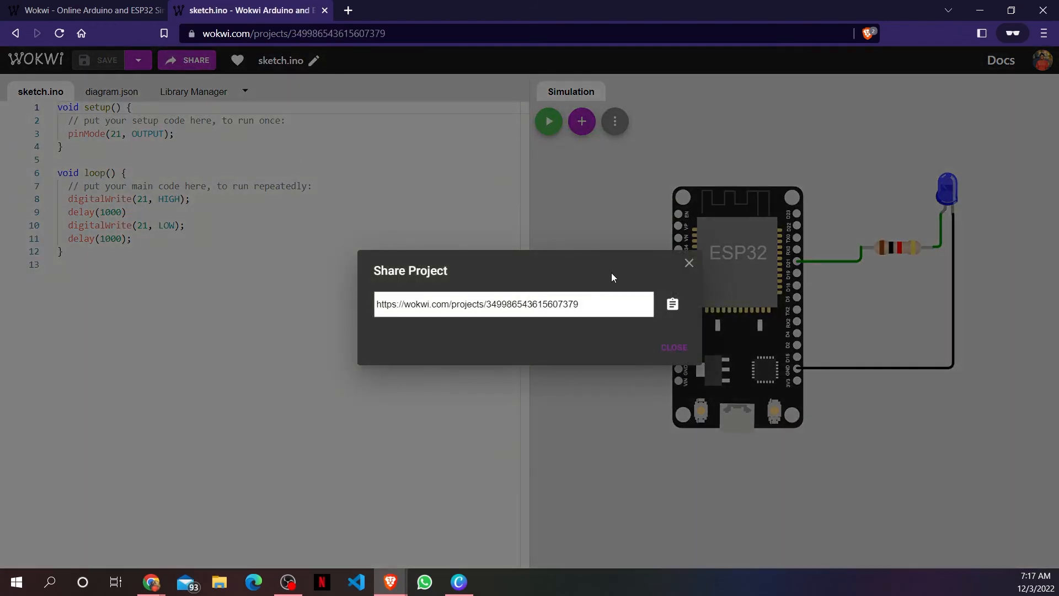
pyautogui.moveTo(672, 304)
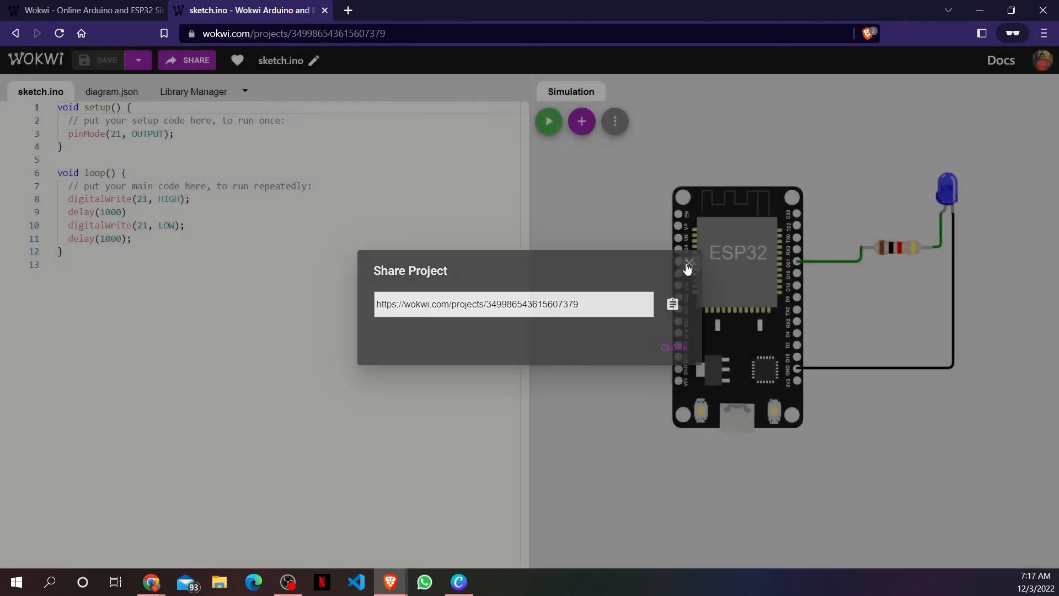
pyautogui.click(317, 60)
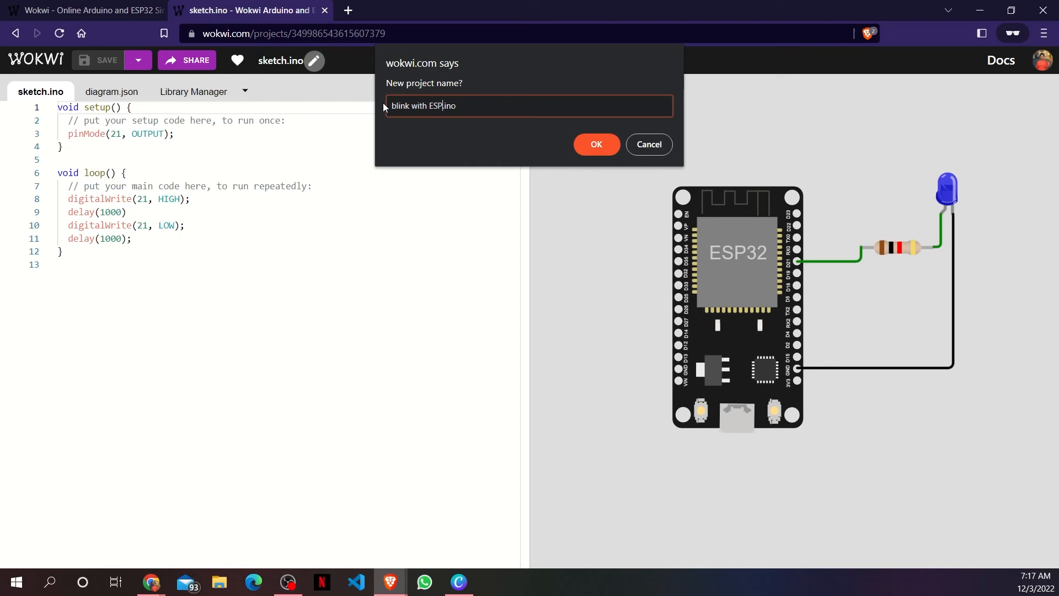
pyautogui.click(596, 144)
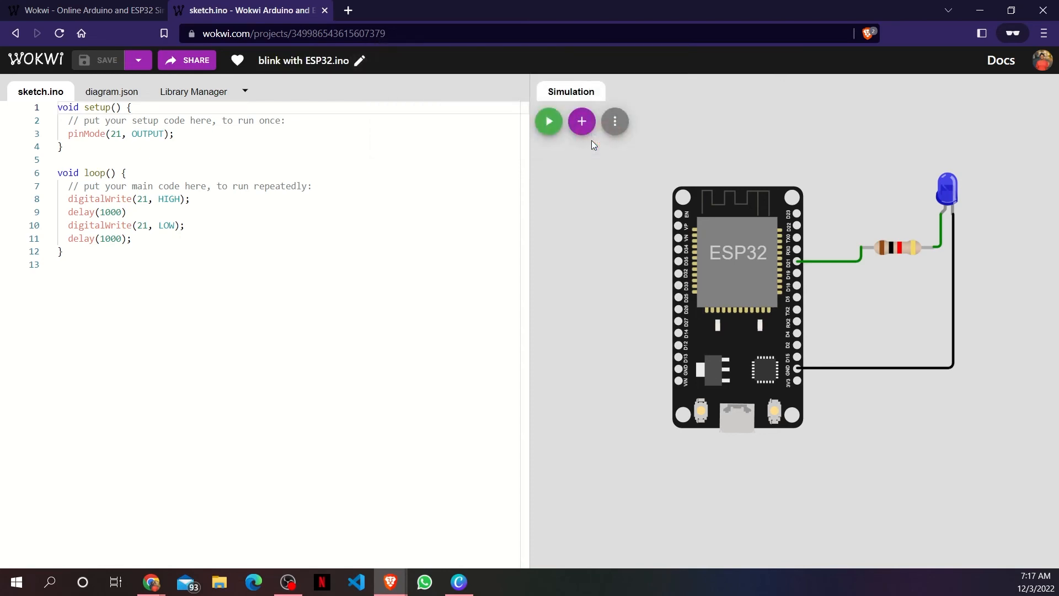
pyautogui.moveTo(141, 64)
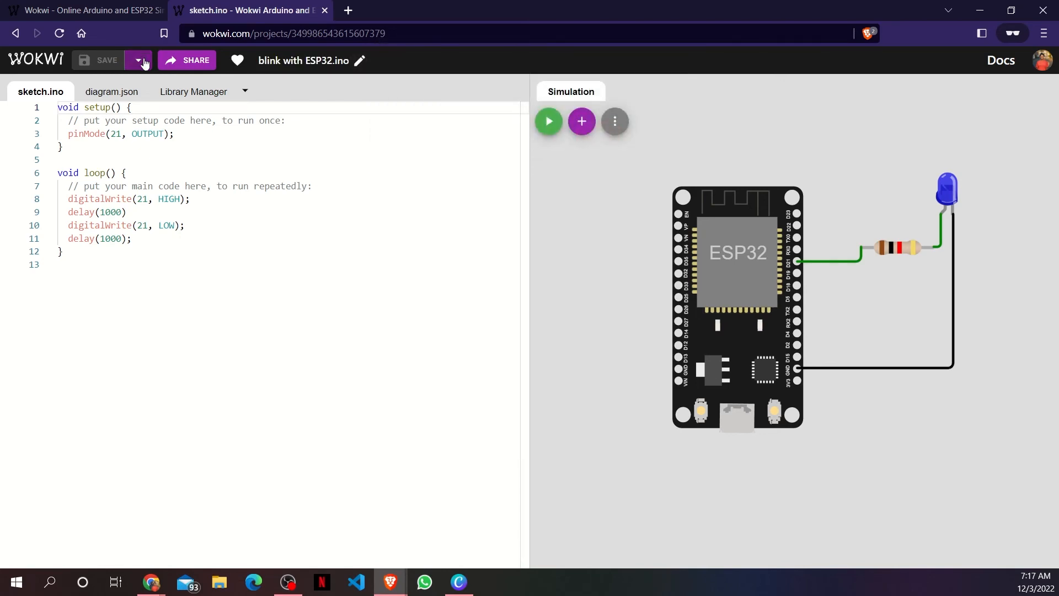
pyautogui.click(139, 60)
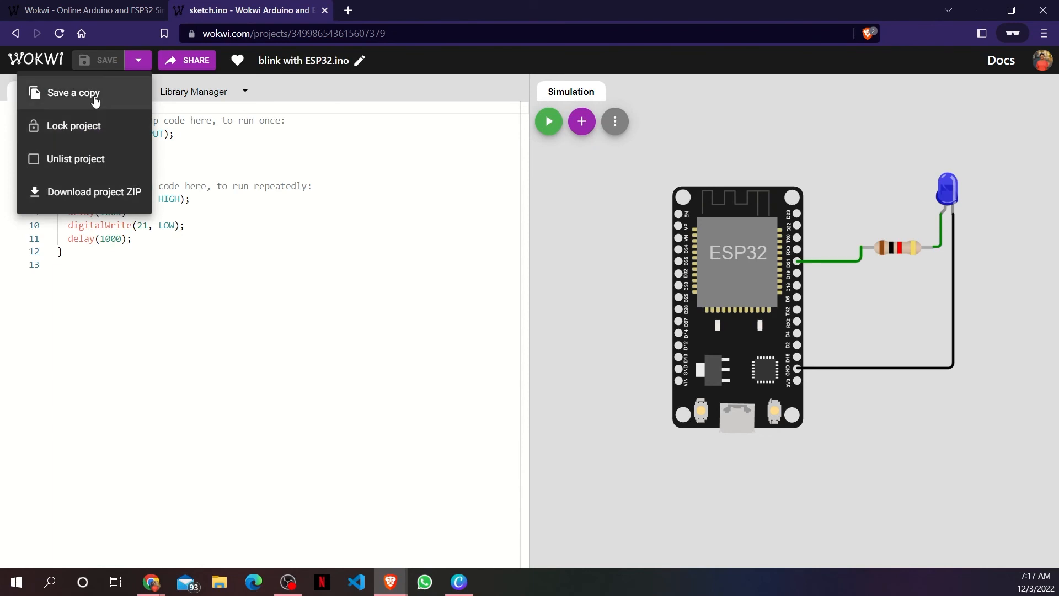
pyautogui.moveTo(113, 203)
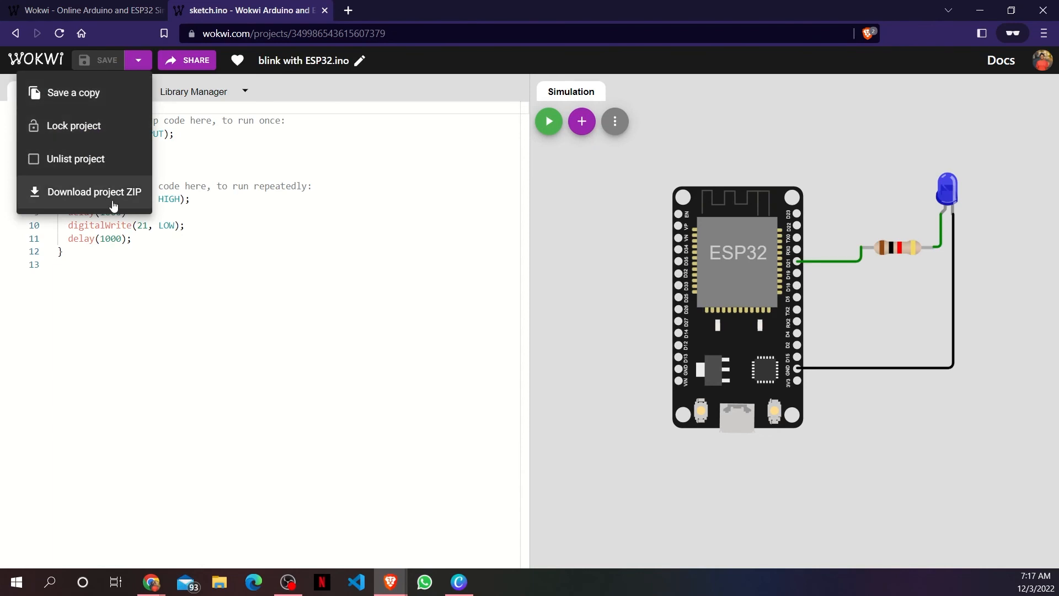
pyautogui.moveTo(201, 309)
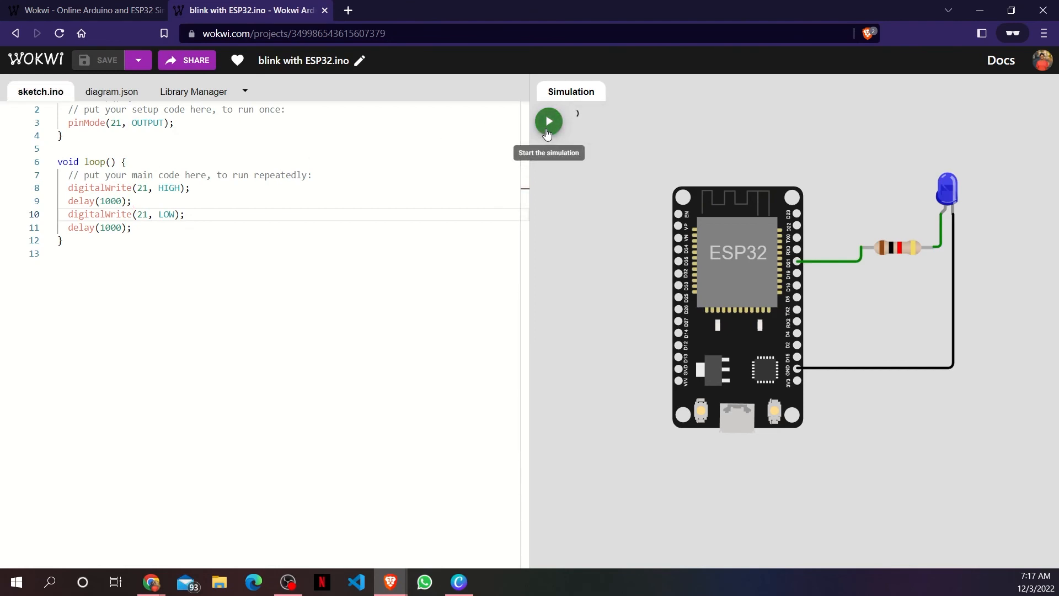
# - Start the simulation and resume it after the pause so the blue LED blinks
pyautogui.click(549, 121)
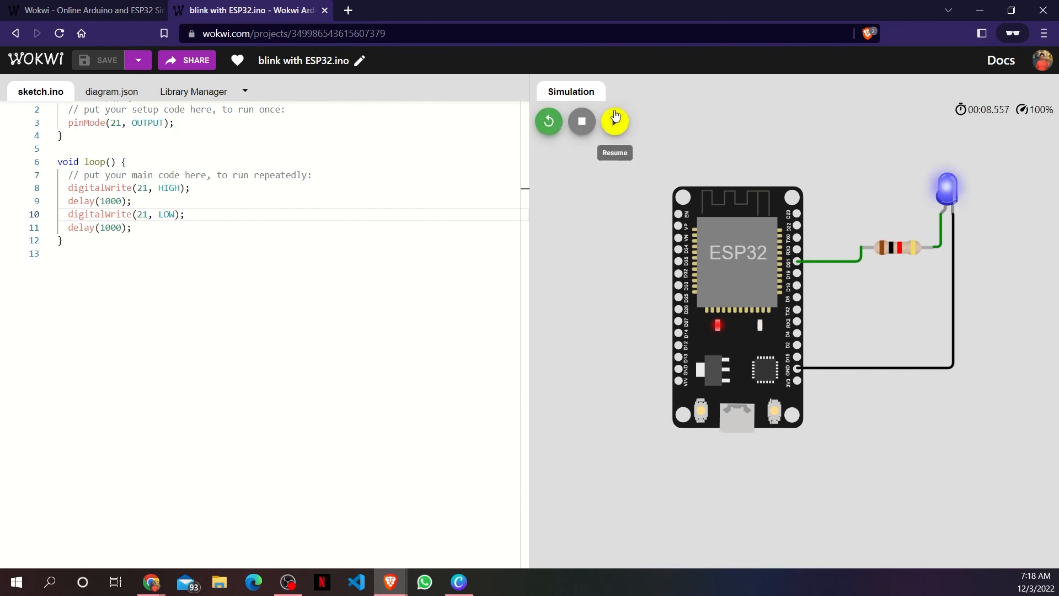
pyautogui.click(614, 121)
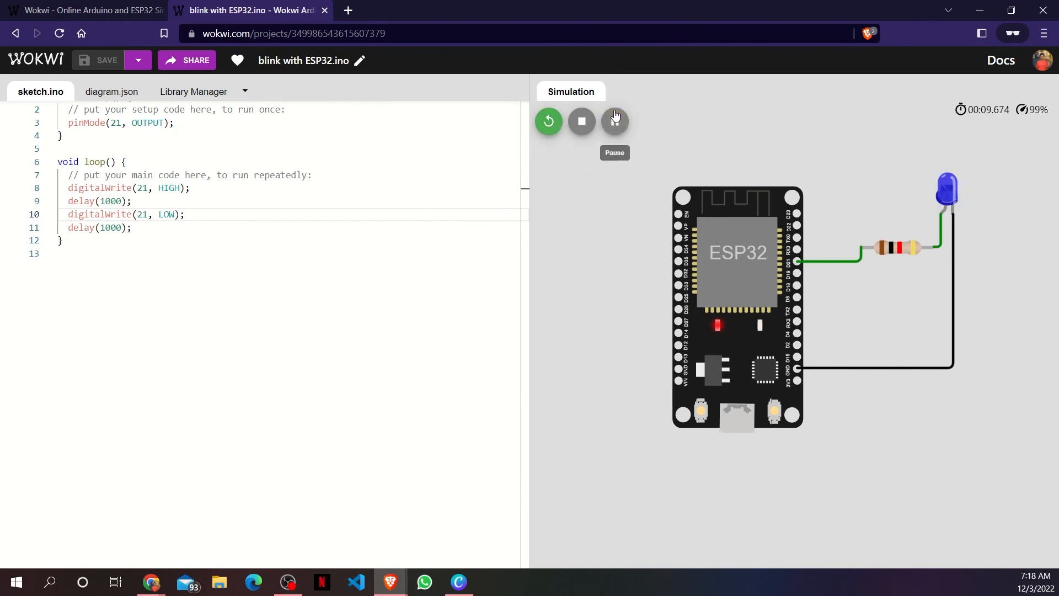